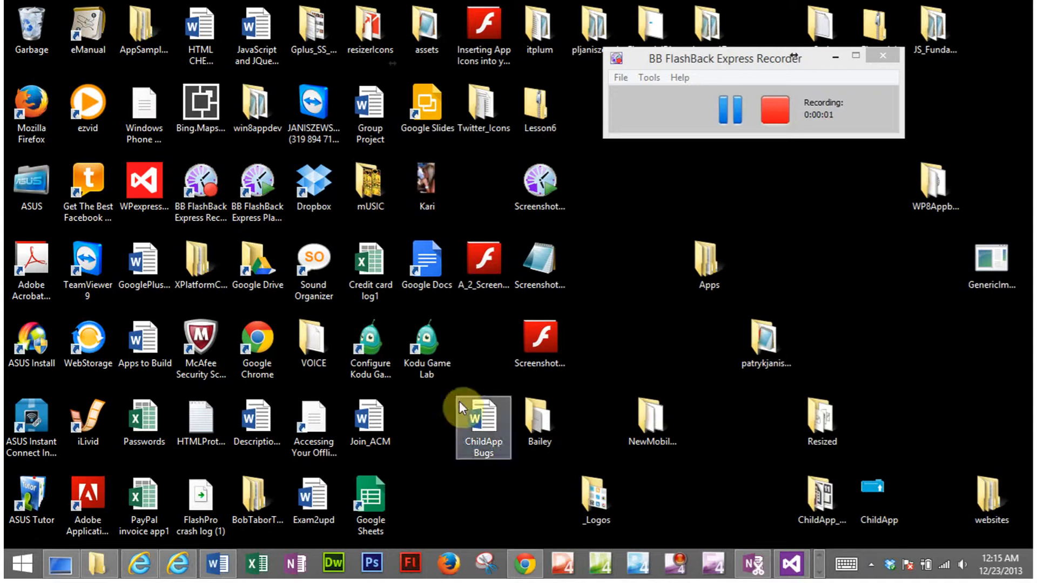
pyautogui.moveTo(179, 563)
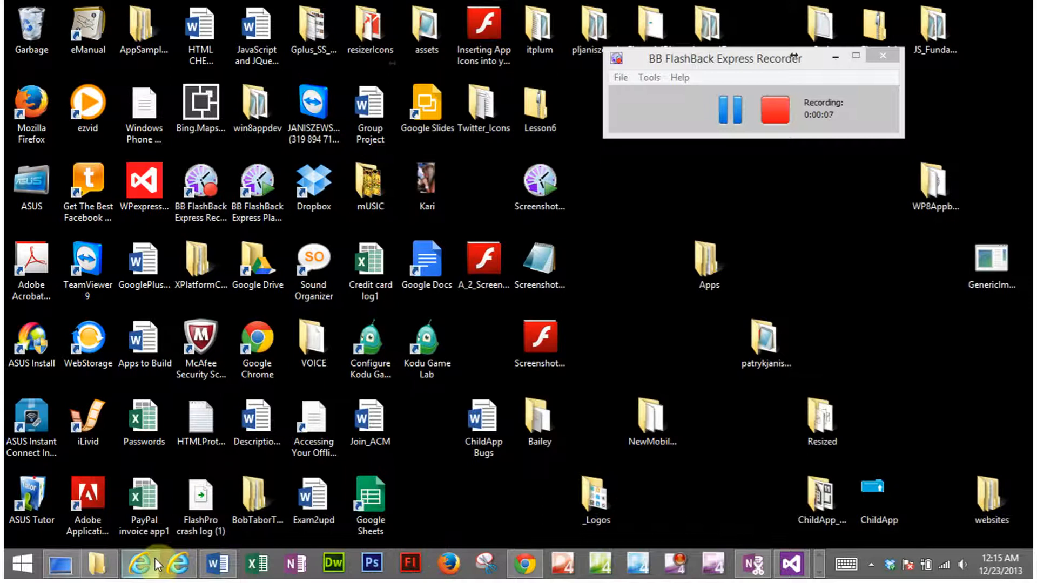
pyautogui.moveTo(176, 564)
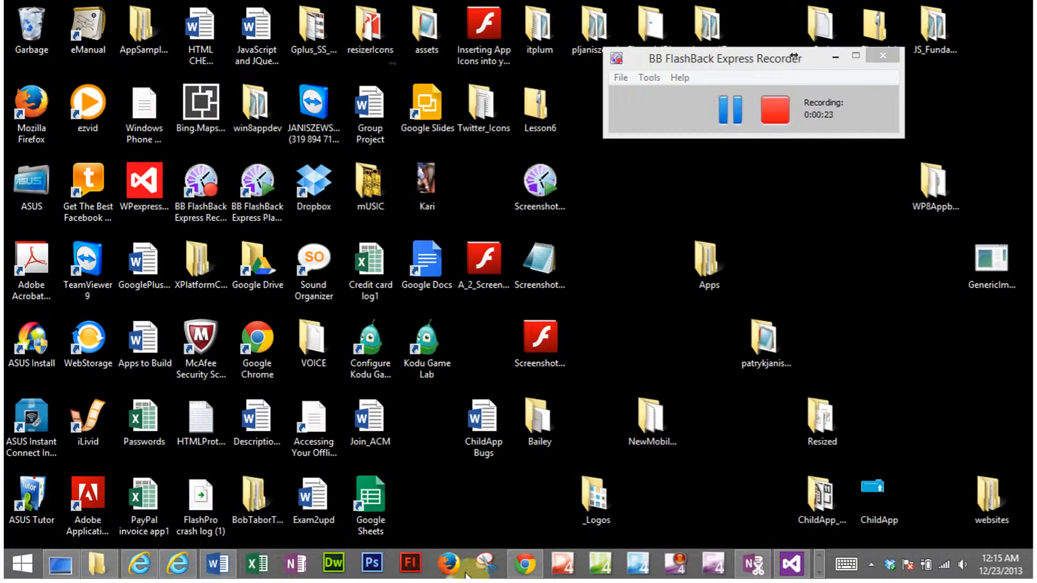
# Bring Chrome forward showing the pubCenter Setup > Applications page with approved apps
pyautogui.click(524, 564)
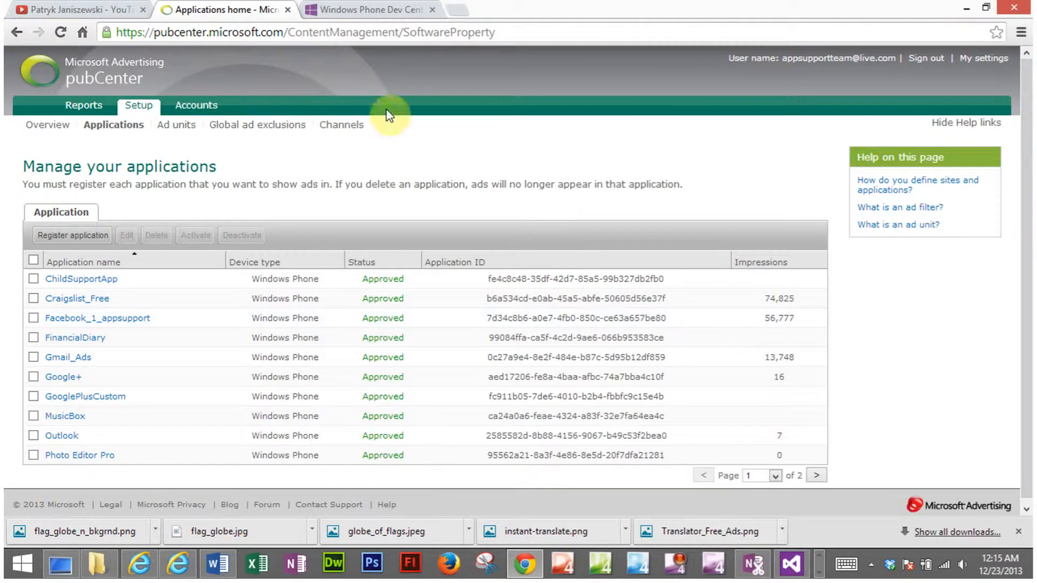
pyautogui.moveTo(143, 84)
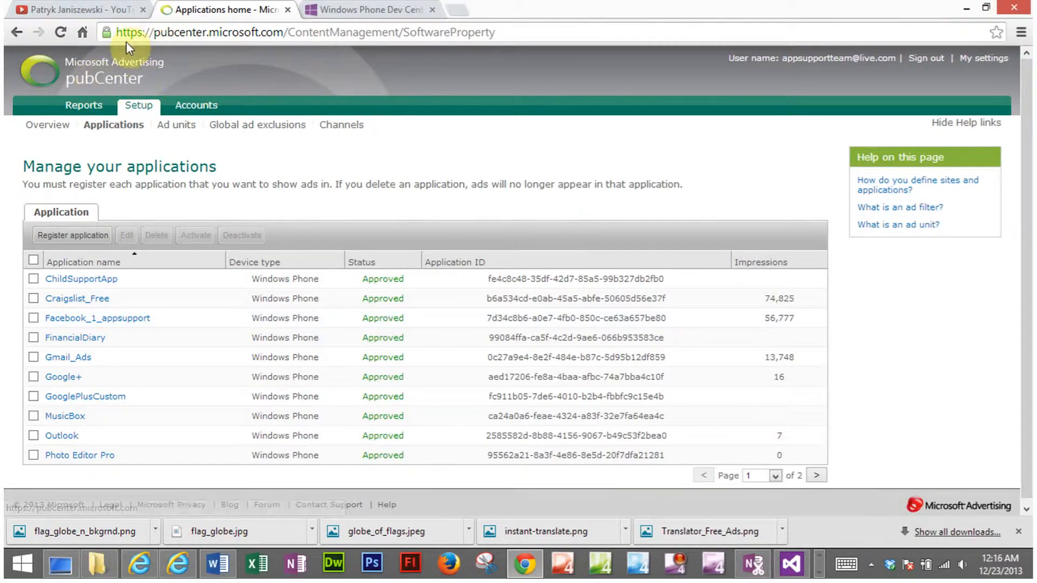
pyautogui.click(301, 33)
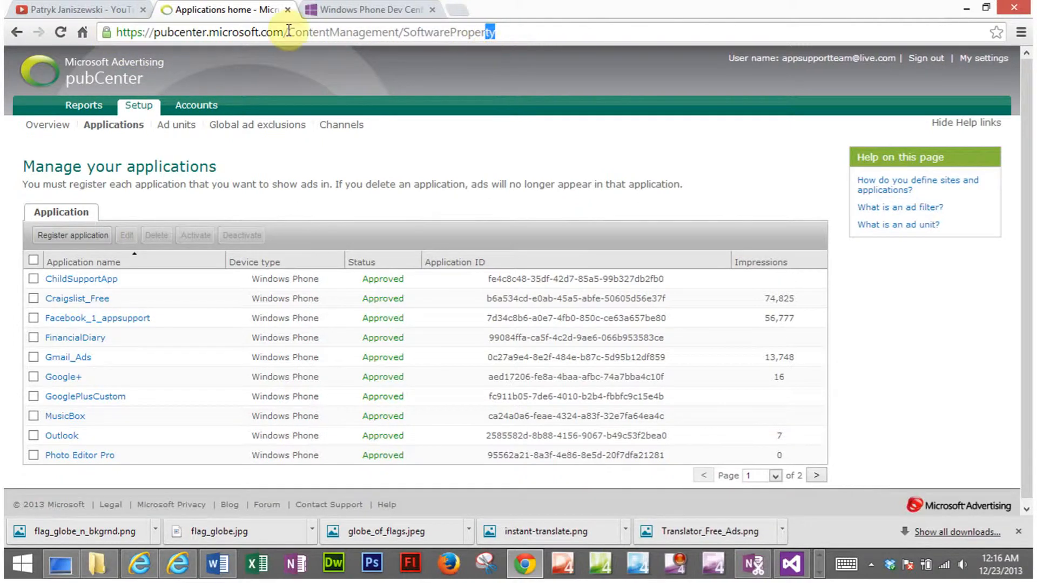
pyautogui.moveTo(379, 321)
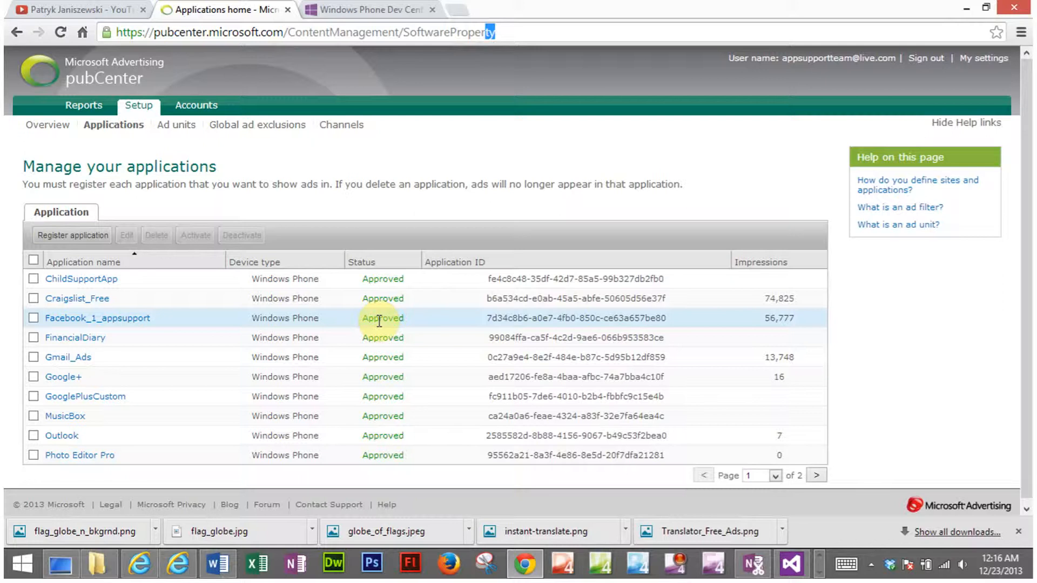
pyautogui.moveTo(324, 173)
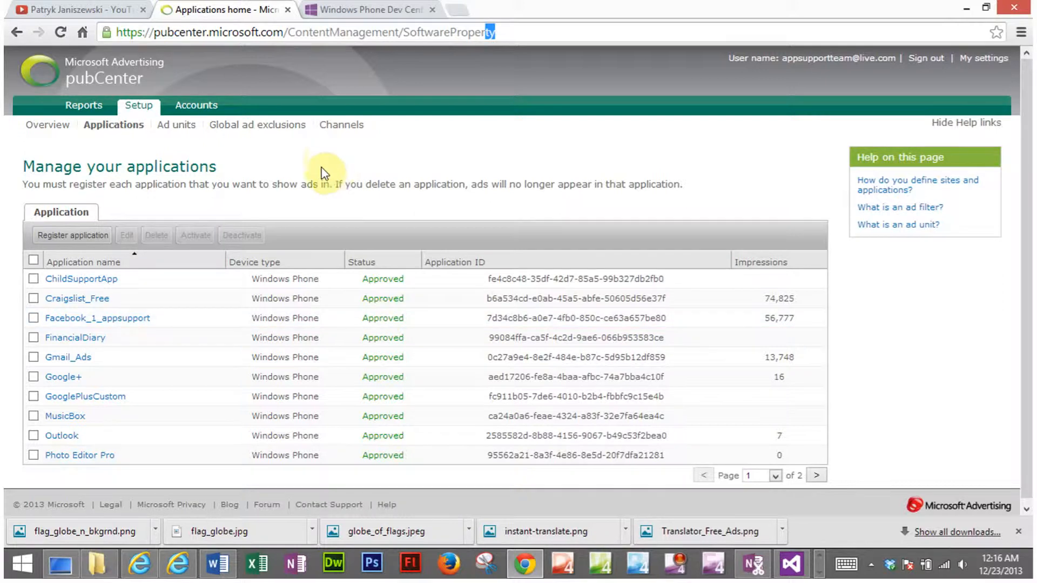
pyautogui.moveTo(323, 162)
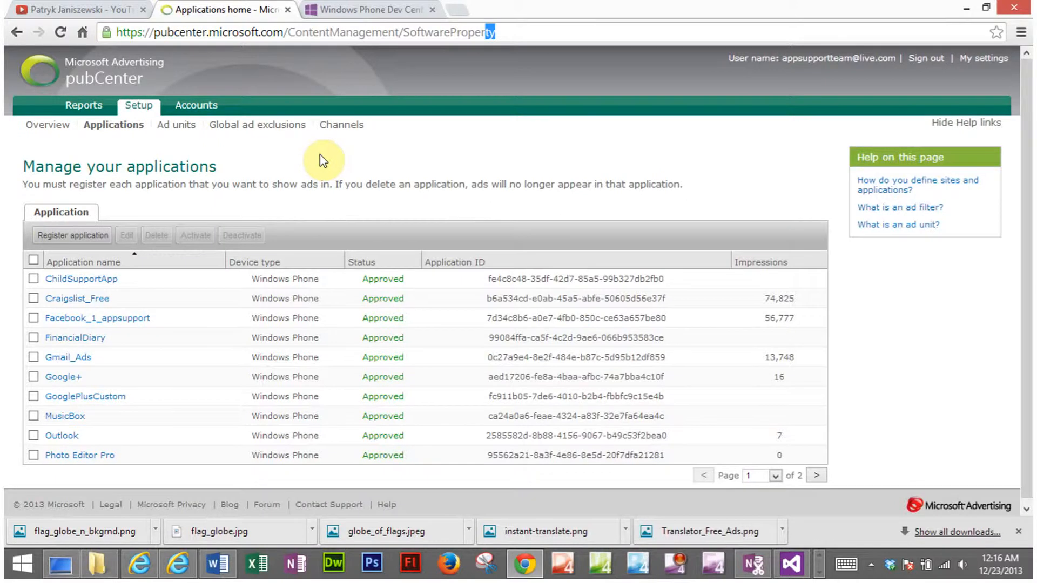
pyautogui.moveTo(113, 124)
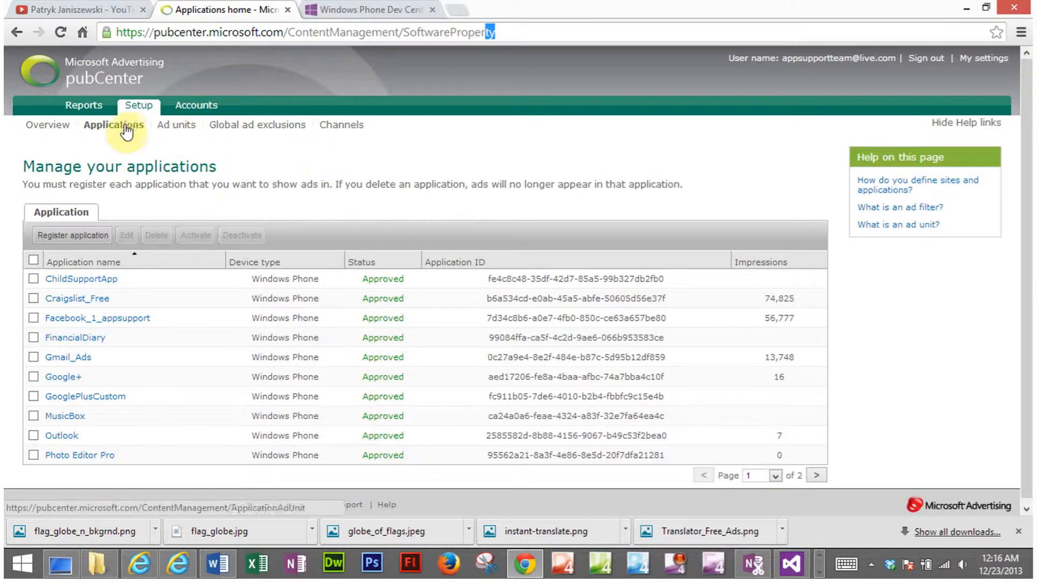
pyautogui.moveTo(138, 105)
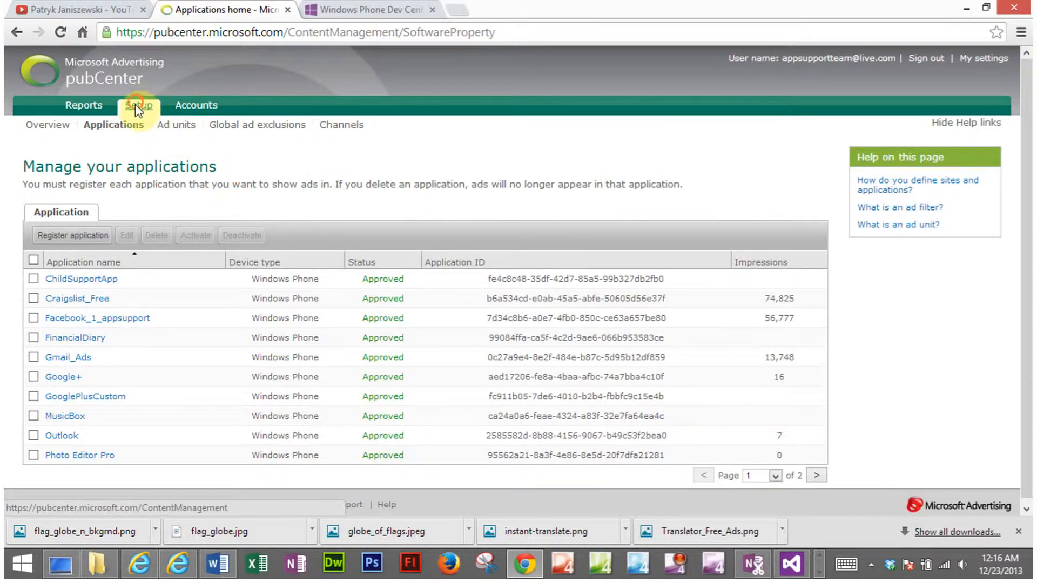
# Go to the Setup overview listing recent applications and mobile ad units
pyautogui.click(139, 105)
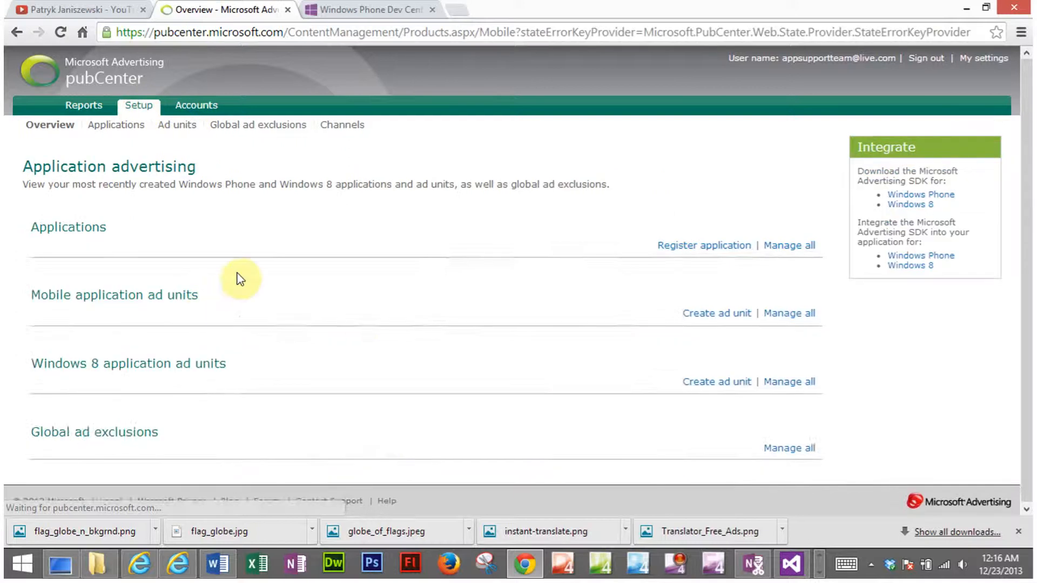
pyautogui.click(68, 227)
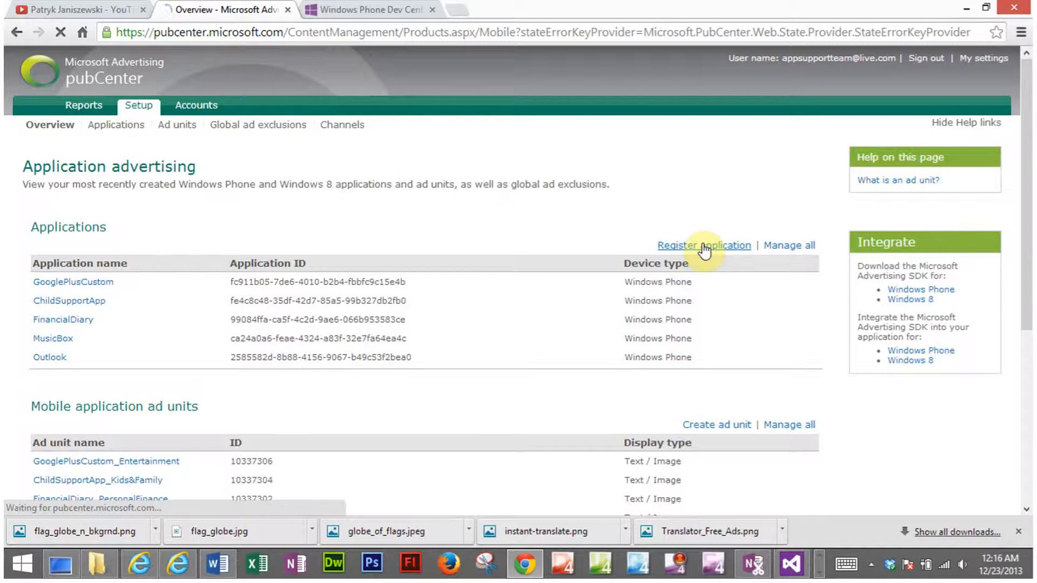
# Register a new application named Translator_Free with device type Windows Phone and save it
pyautogui.click(703, 245)
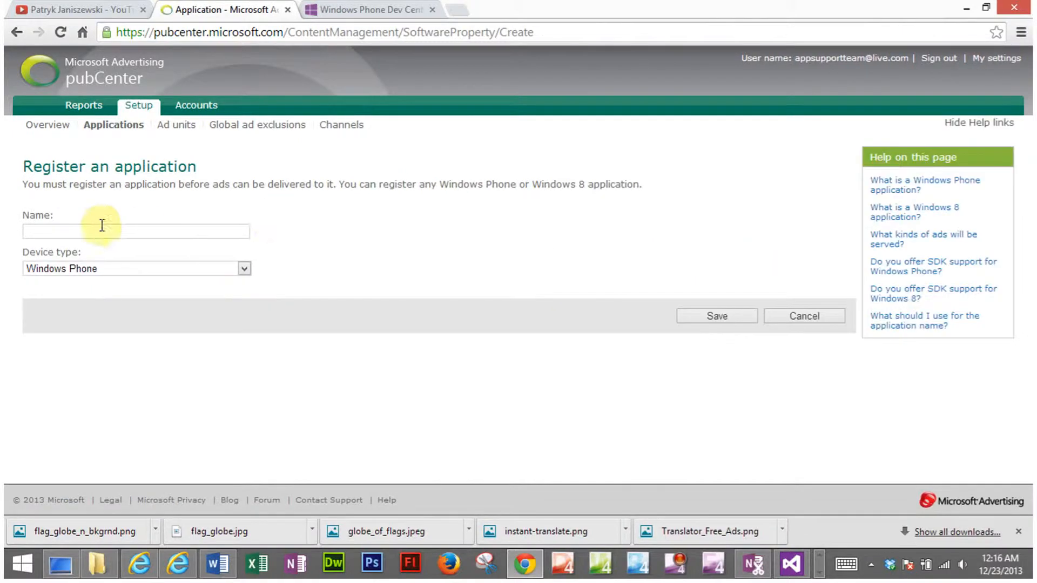
pyautogui.click(136, 231)
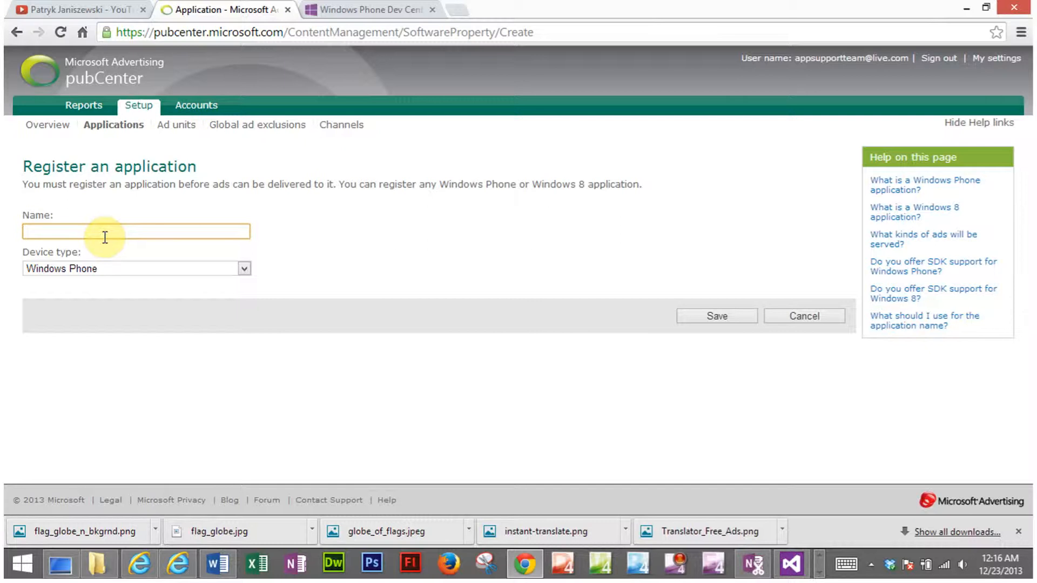
pyautogui.write('Tr')
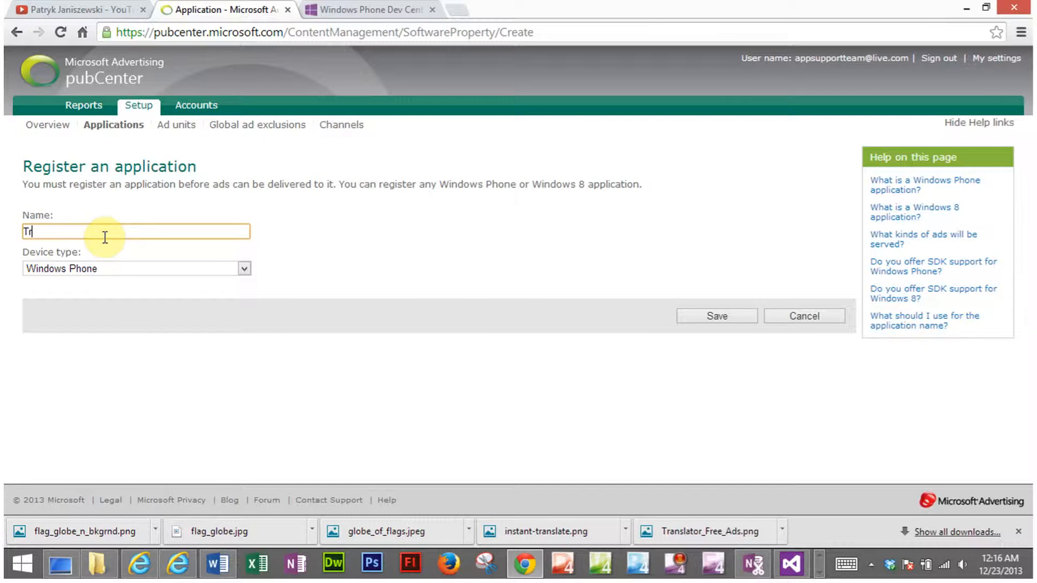
pyautogui.write('ans')
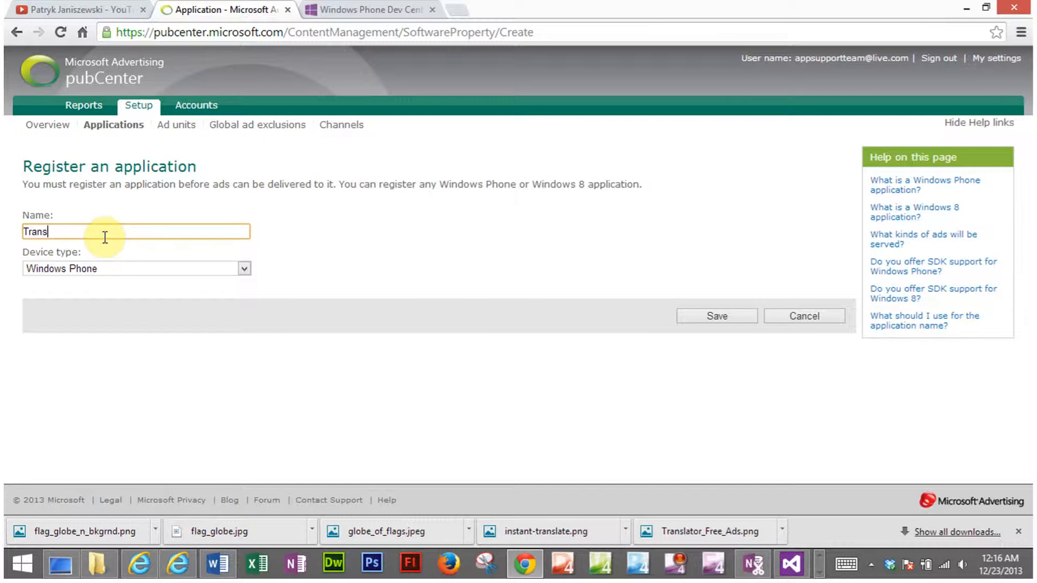
pyautogui.write('lato')
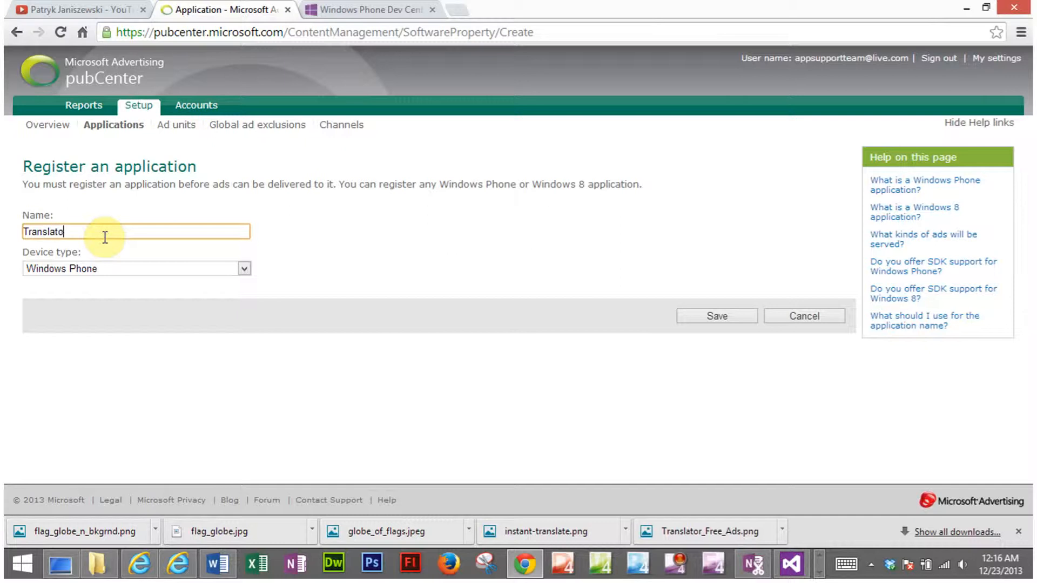
pyautogui.write('r_')
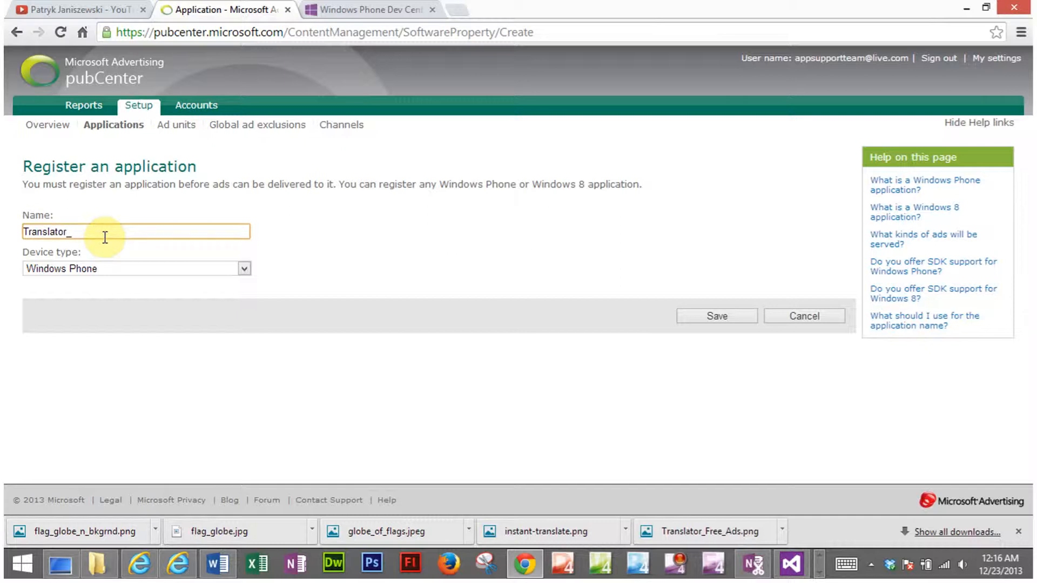
pyautogui.write('Free')
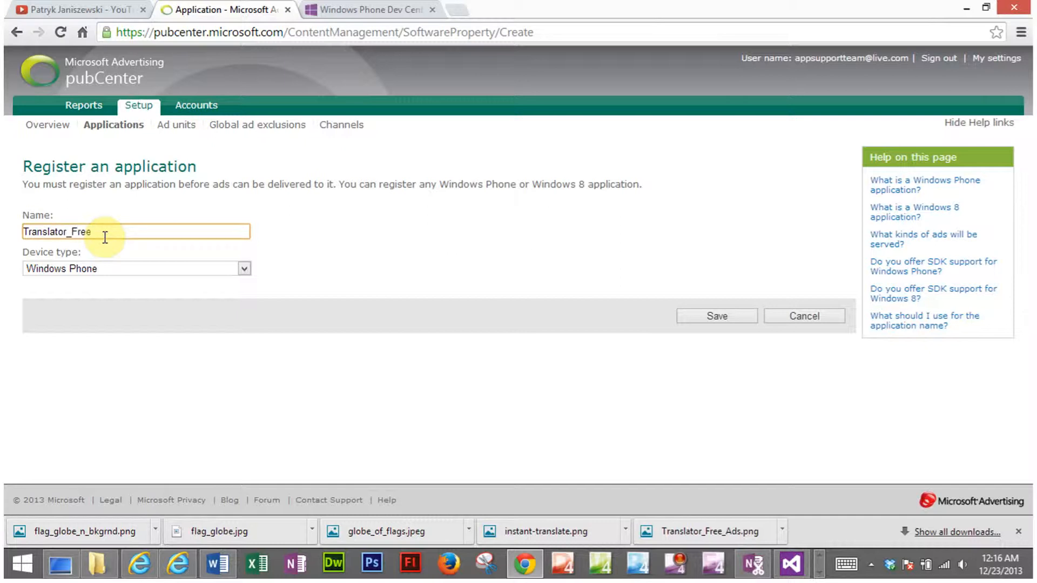
pyautogui.moveTo(305, 258)
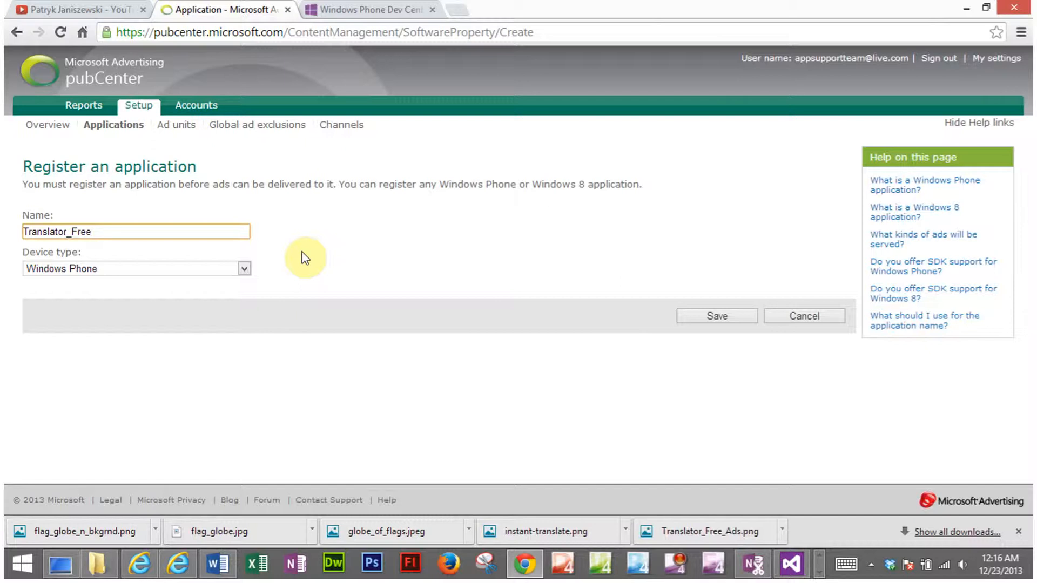
pyautogui.click(244, 268)
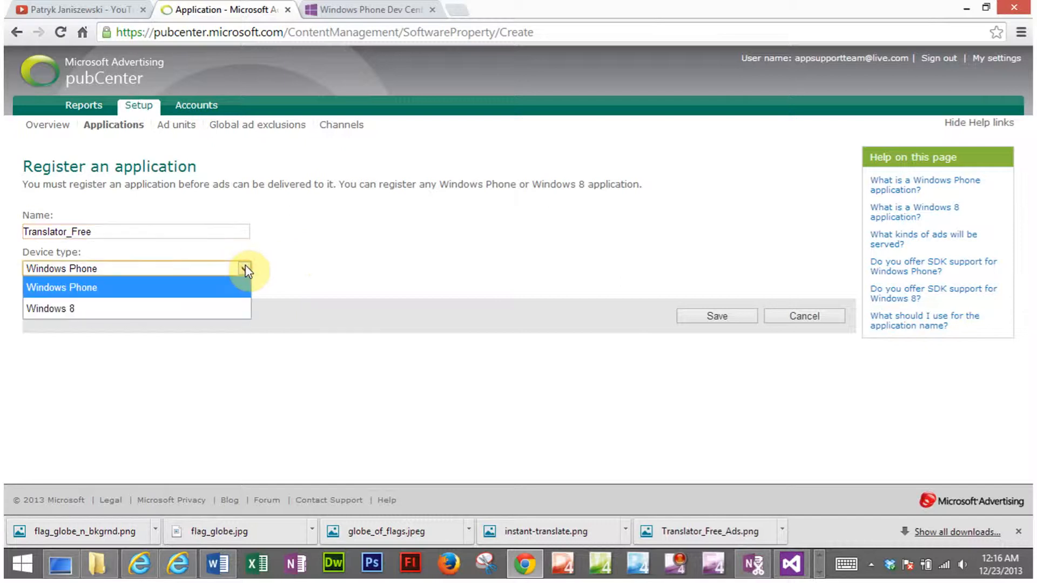
pyautogui.moveTo(61, 286)
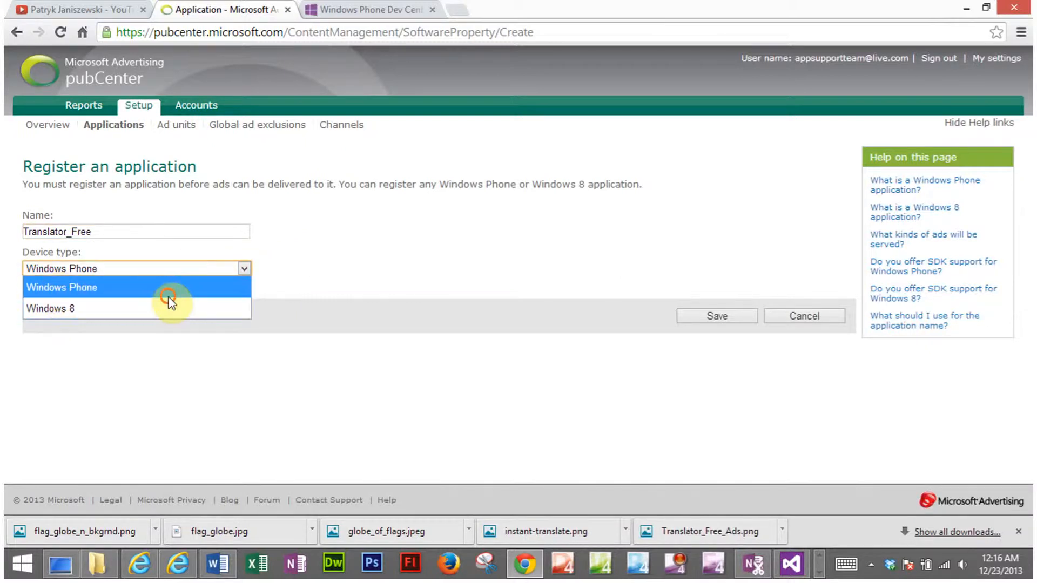
pyautogui.click(61, 287)
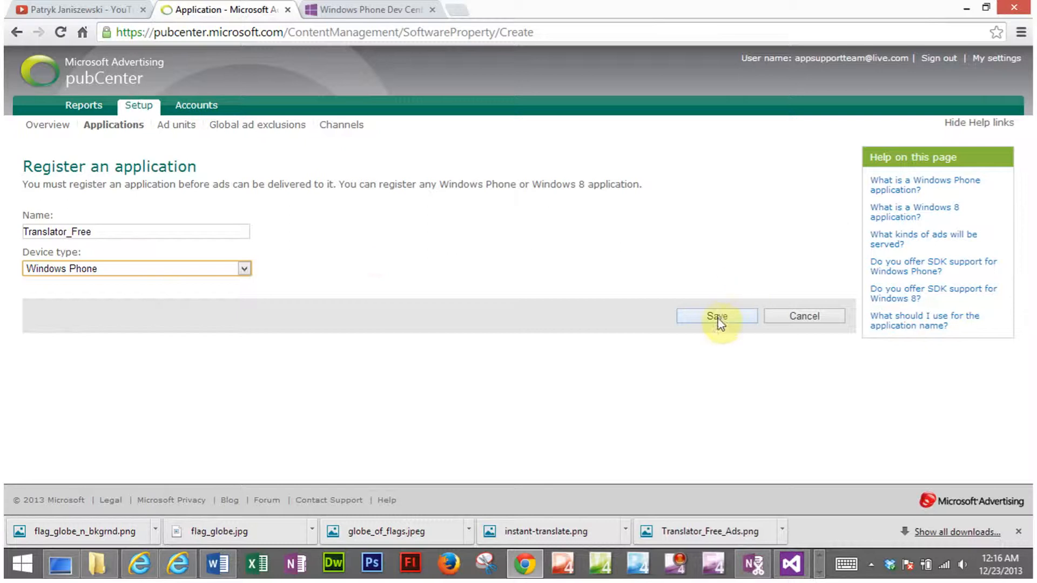
pyautogui.click(717, 316)
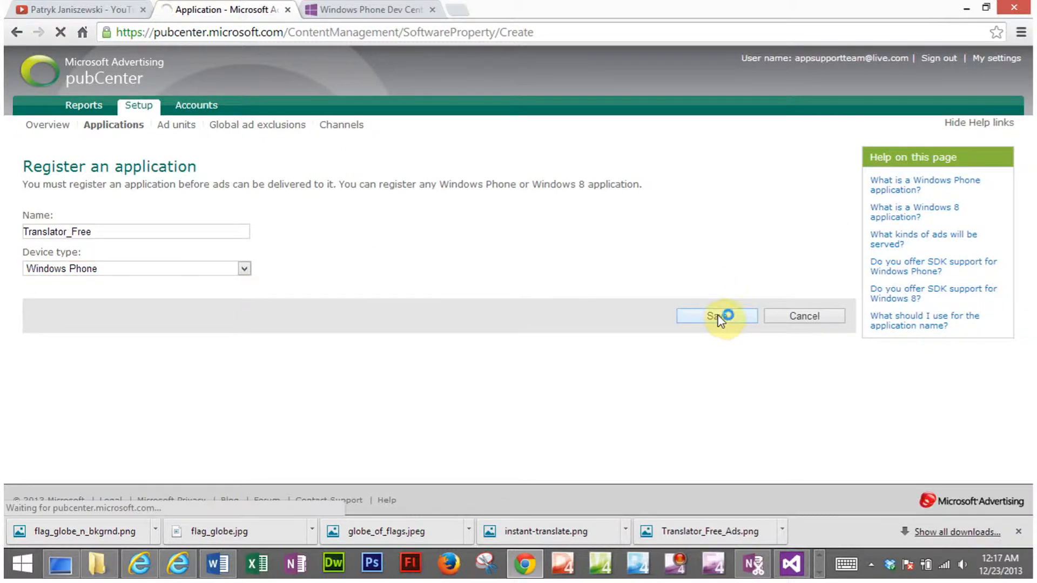
# Confirm saving Translator_Free and go to its Ad units list
pyautogui.click(716, 316)
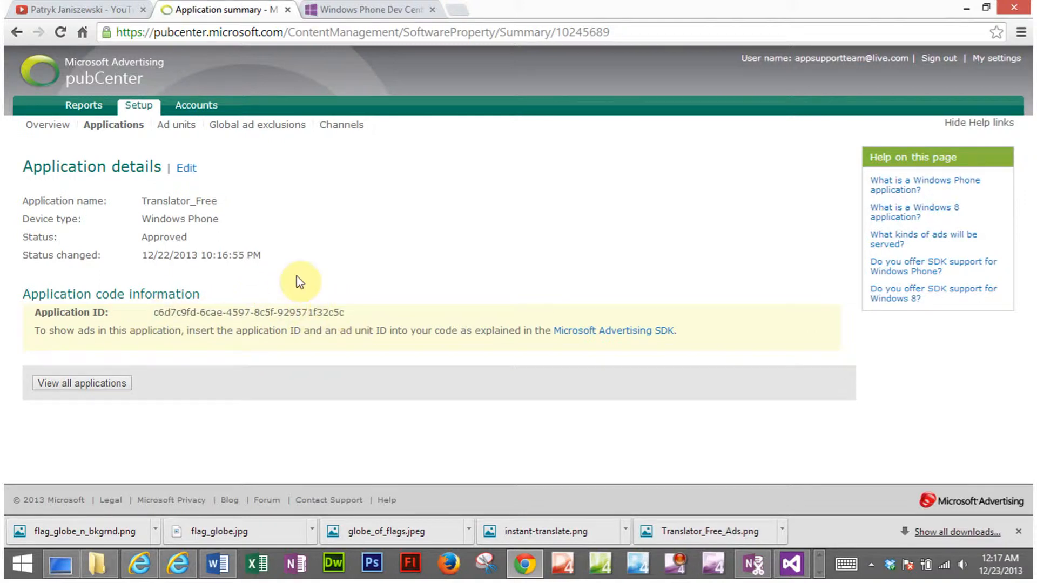
pyautogui.moveTo(176, 125)
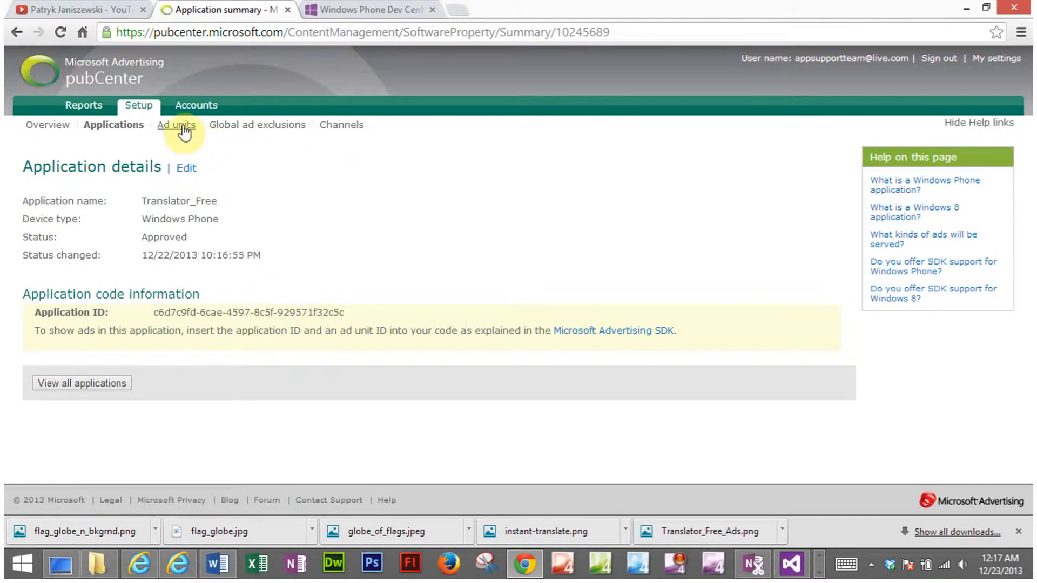
pyautogui.click(176, 125)
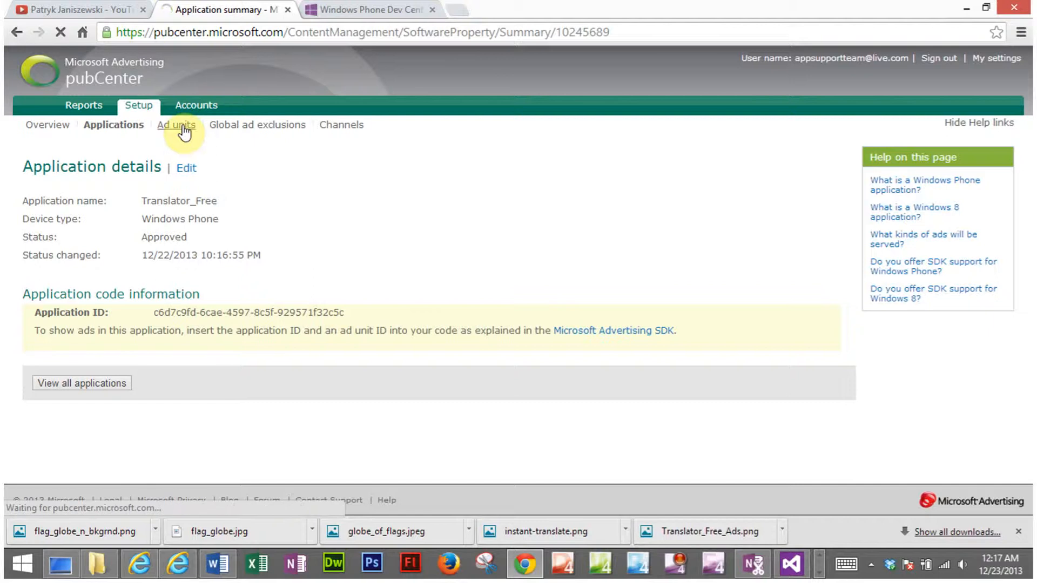
# Start creating a new mobile application ad unit from Manage your ad units
pyautogui.click(177, 124)
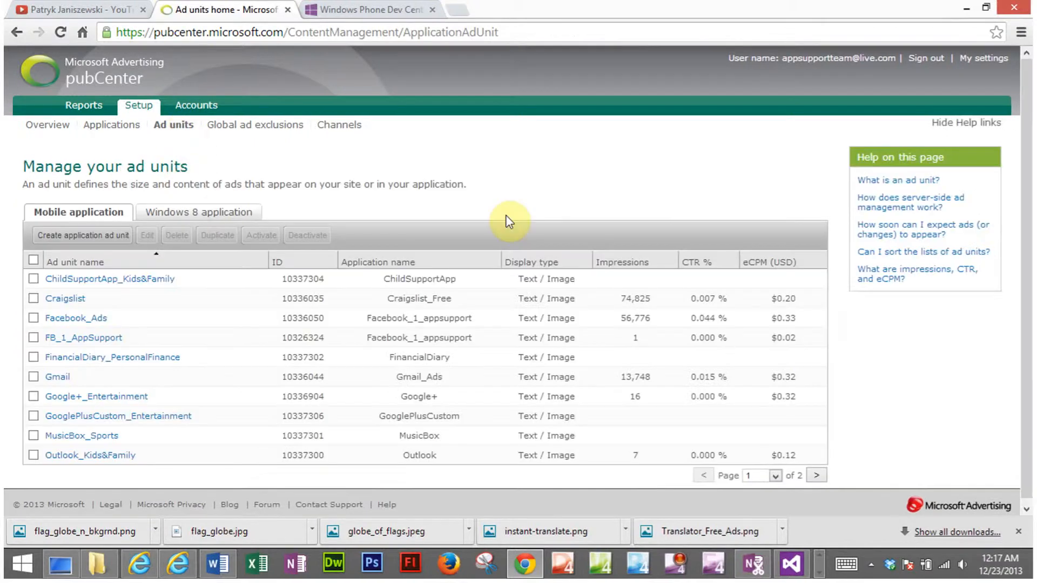
pyautogui.moveTo(271, 215)
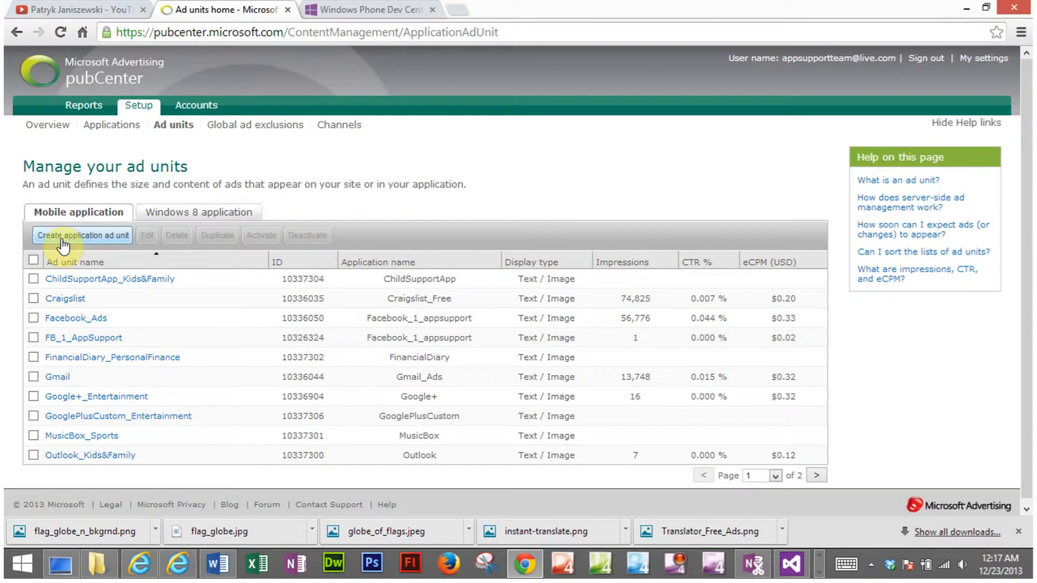
pyautogui.click(82, 236)
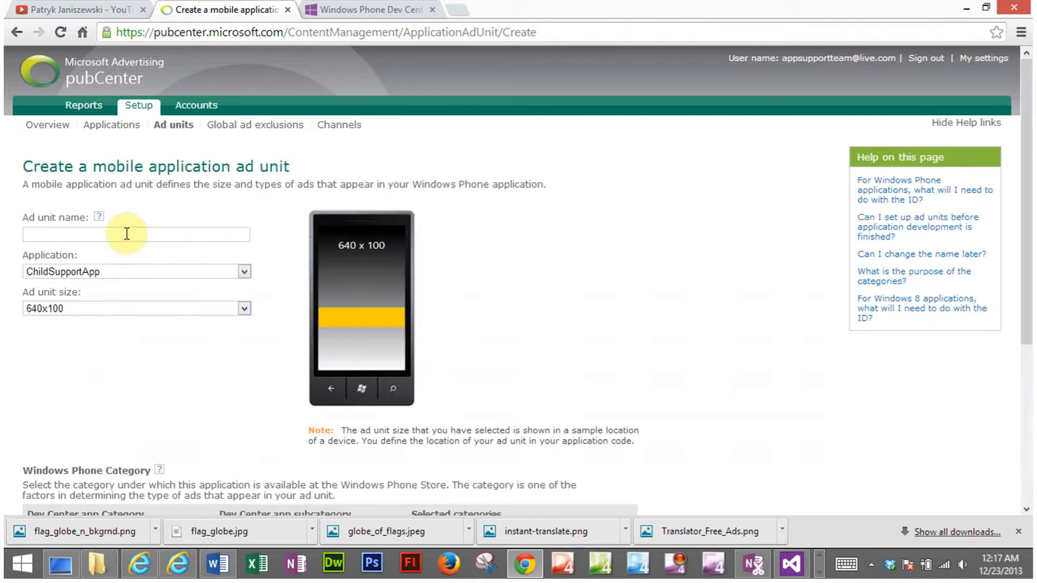
# Attach the ad unit to Translator_Free and begin its name as Translator_
pyautogui.click(136, 234)
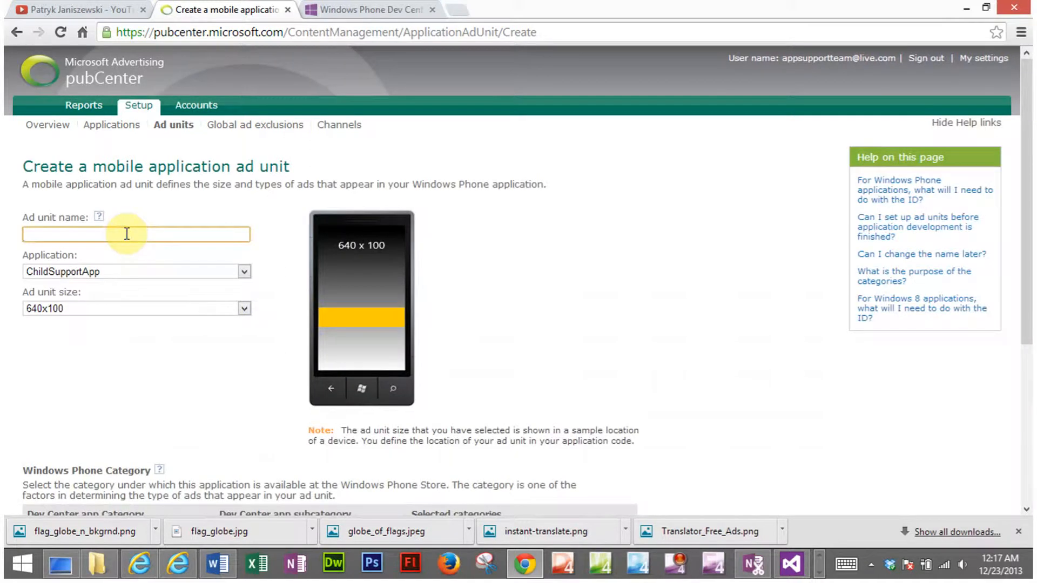
pyautogui.click(244, 271)
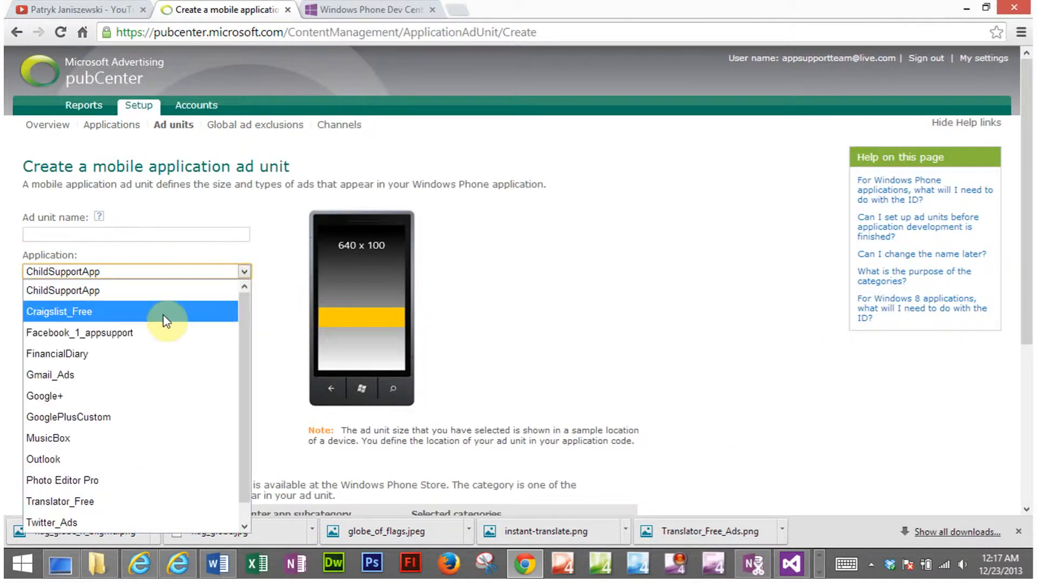
pyautogui.moveTo(79, 501)
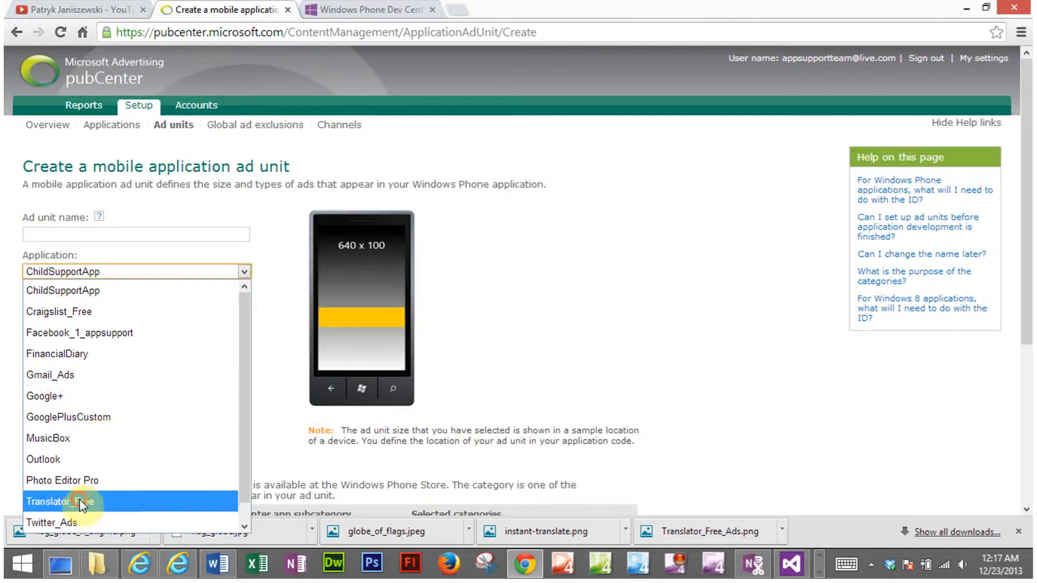
pyautogui.click(61, 502)
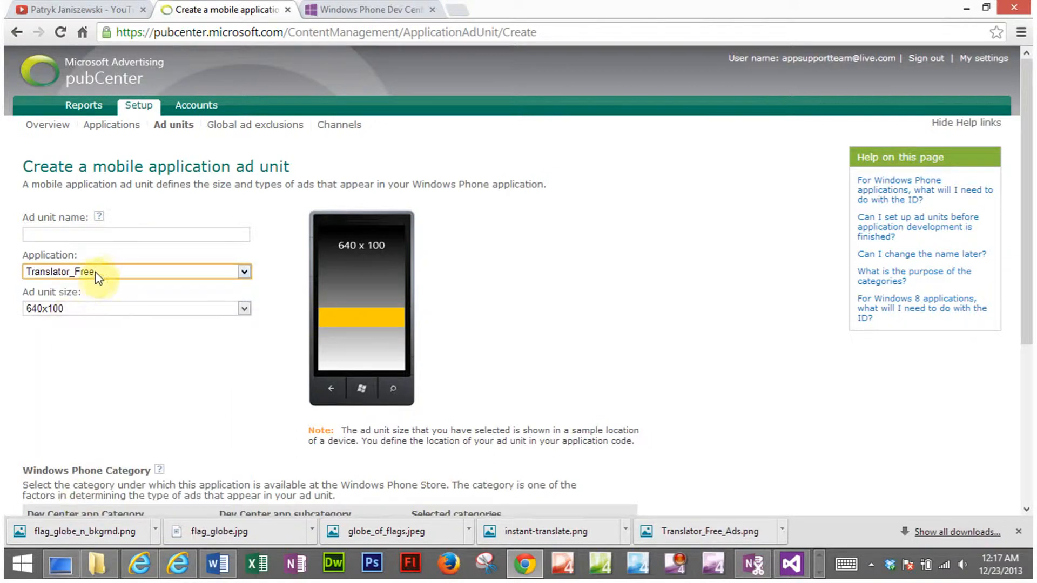
pyautogui.moveTo(130, 274)
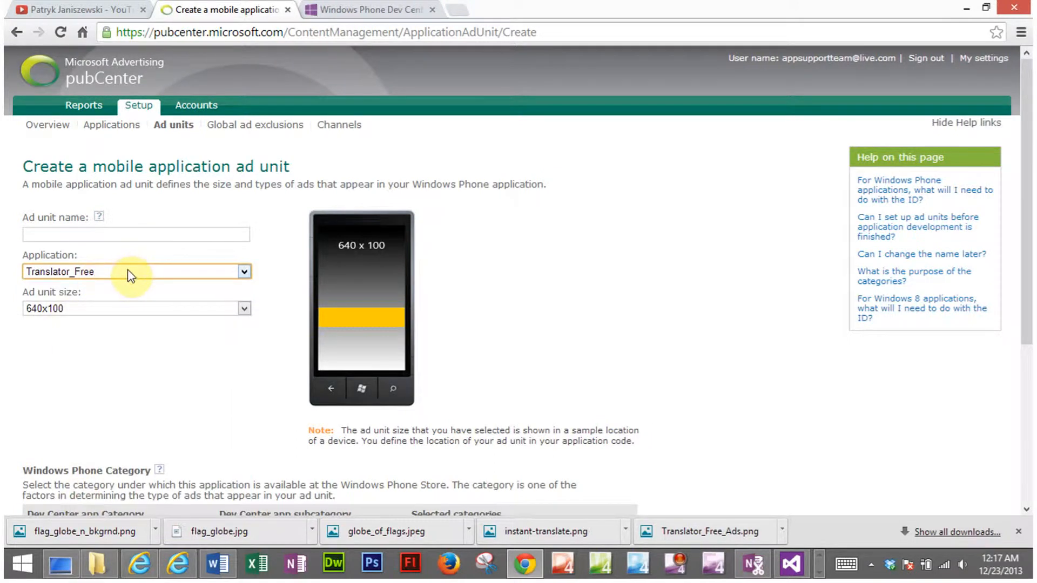
pyautogui.moveTo(138, 285)
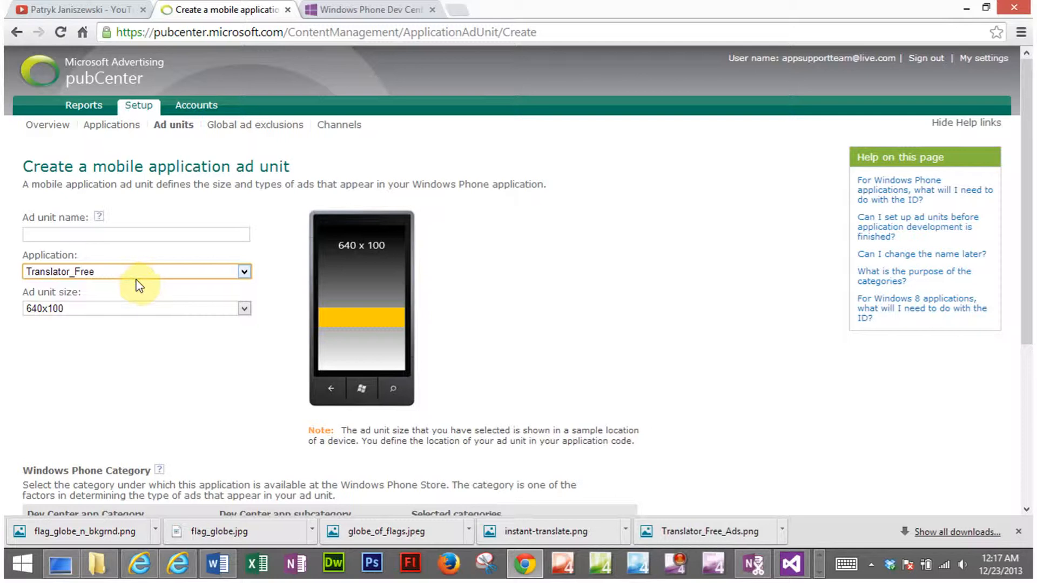
pyautogui.click(136, 233)
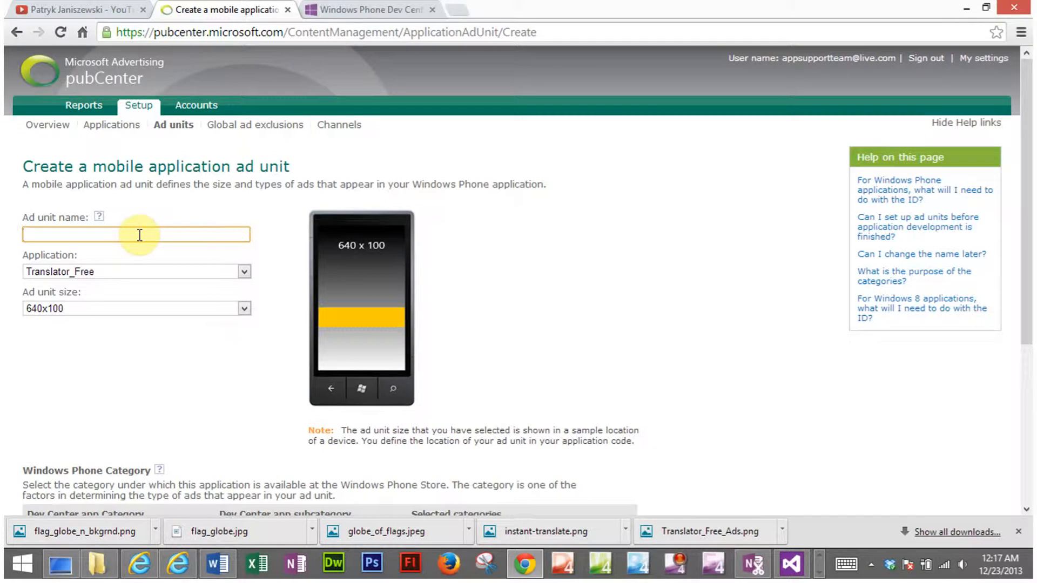
pyautogui.write('Tran')
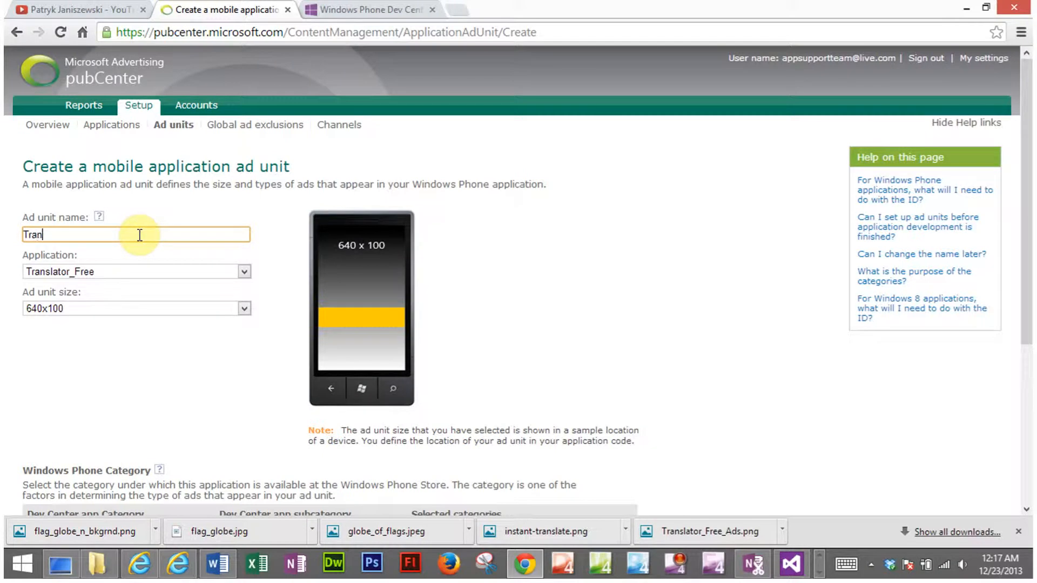
pyautogui.write('slator_')
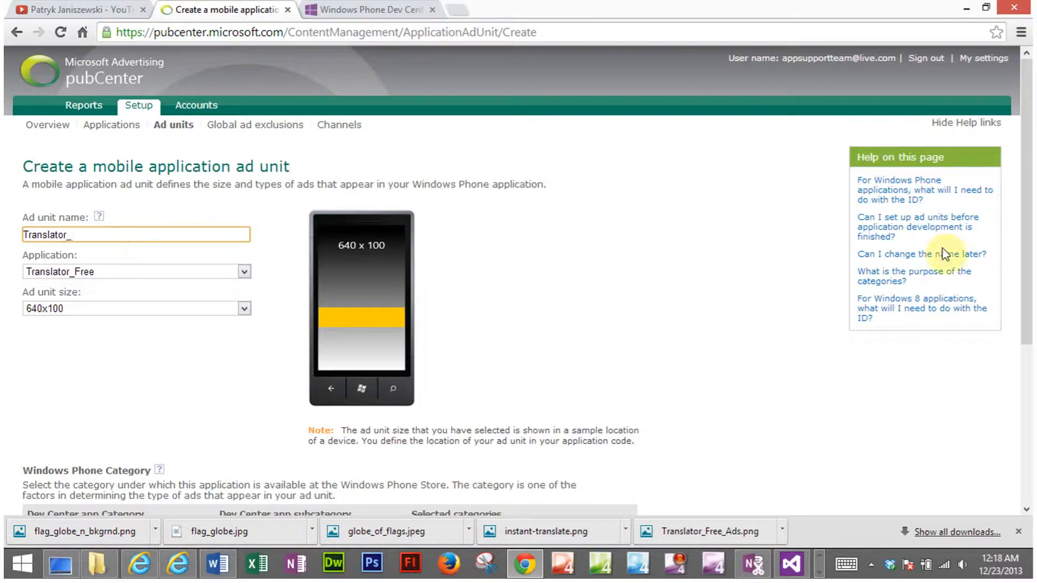
# Tick Entertainment as the Windows Phone Dev Center category for the ad unit
pyautogui.scroll(-3)
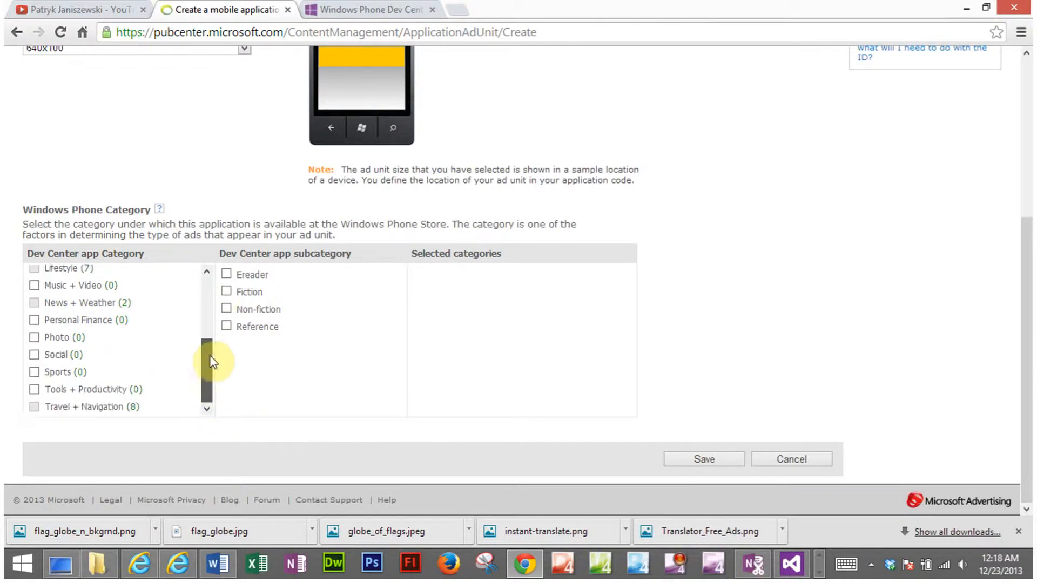
pyautogui.scroll(3)
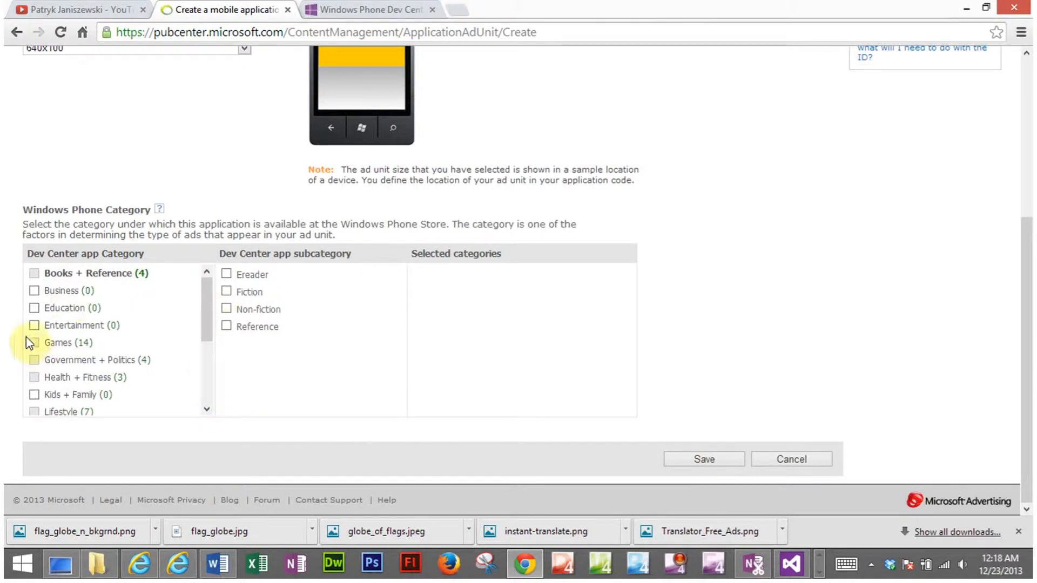
pyautogui.moveTo(35, 330)
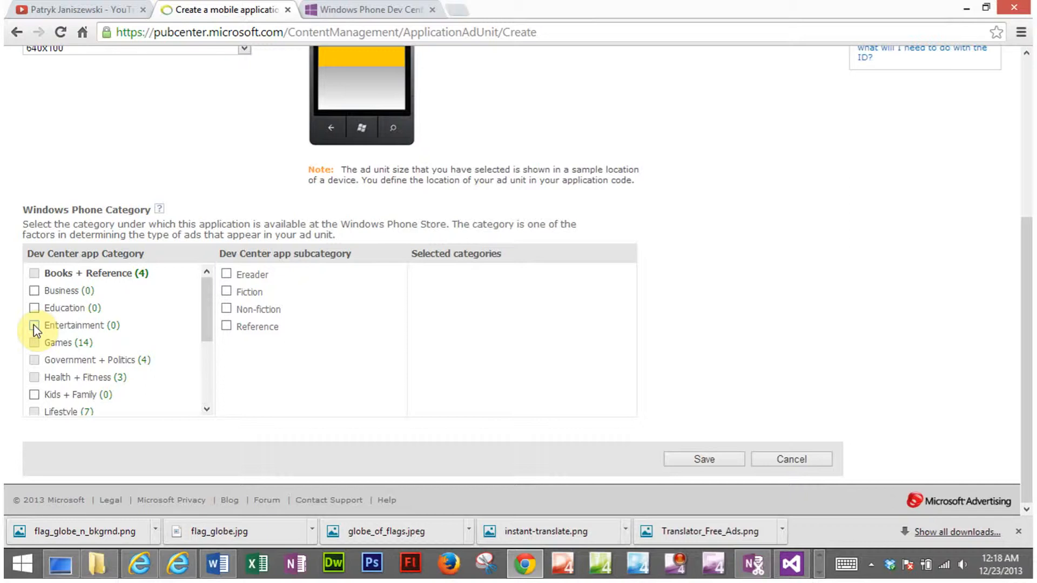
pyautogui.moveTo(95, 132)
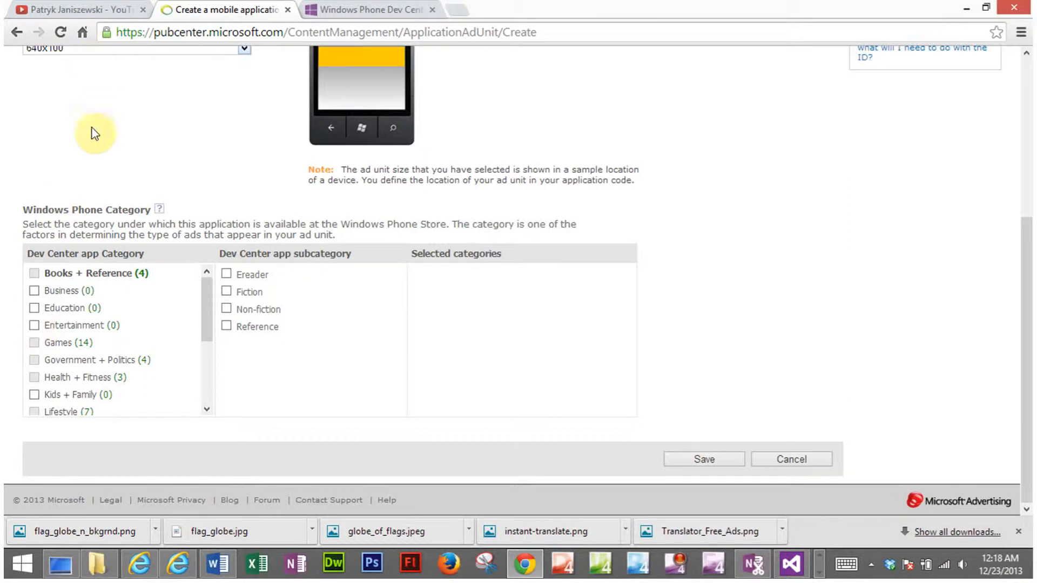
pyautogui.moveTo(35, 326)
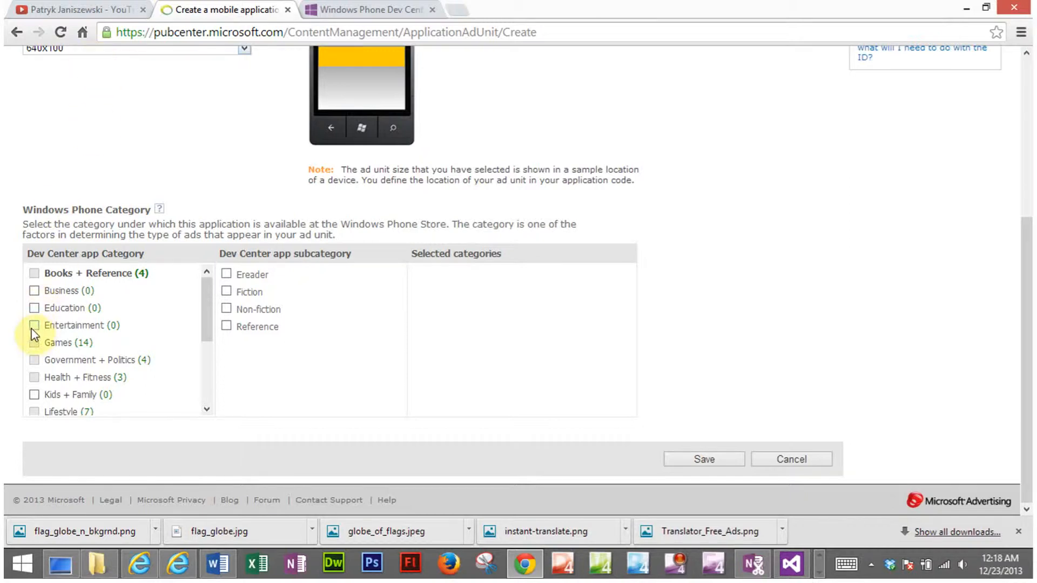
pyautogui.moveTo(39, 351)
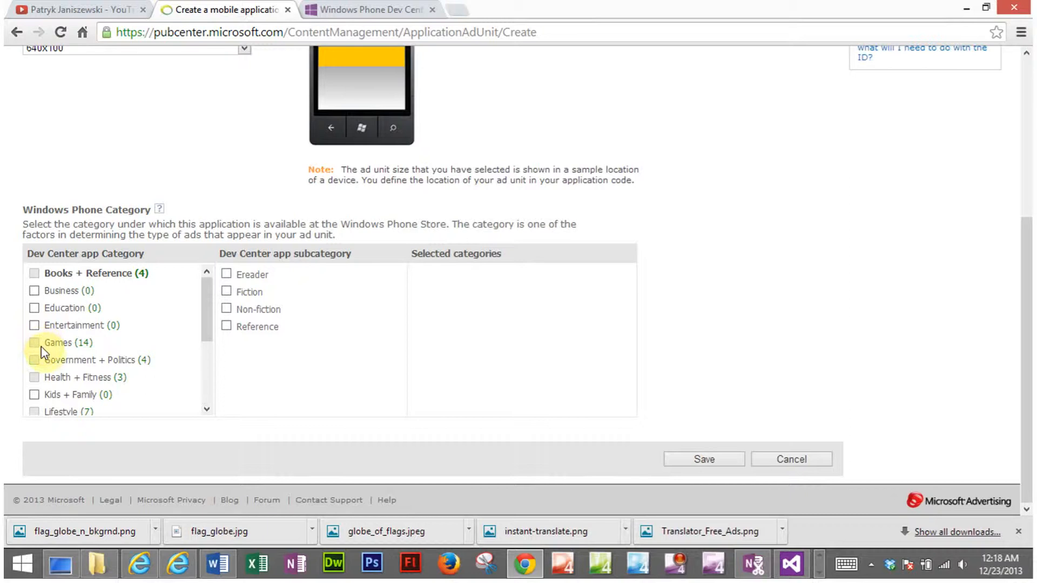
pyautogui.moveTo(52, 348)
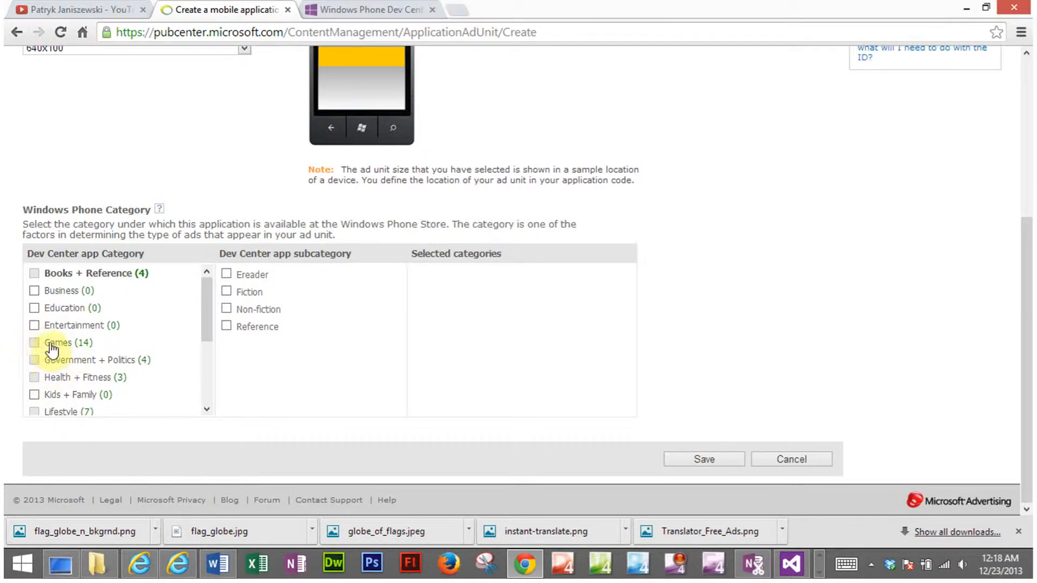
pyautogui.moveTo(62, 331)
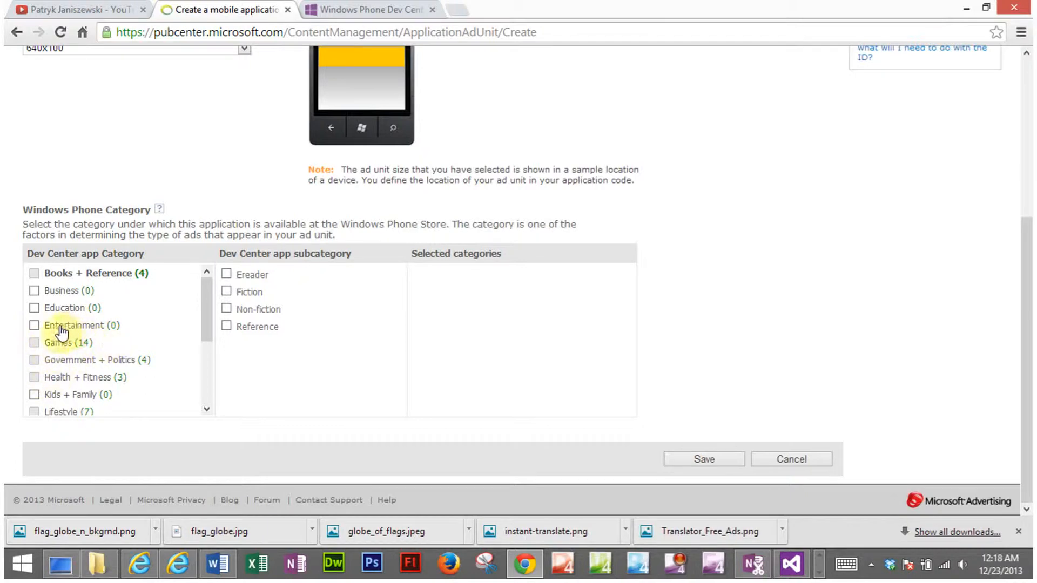
pyautogui.moveTo(40, 312)
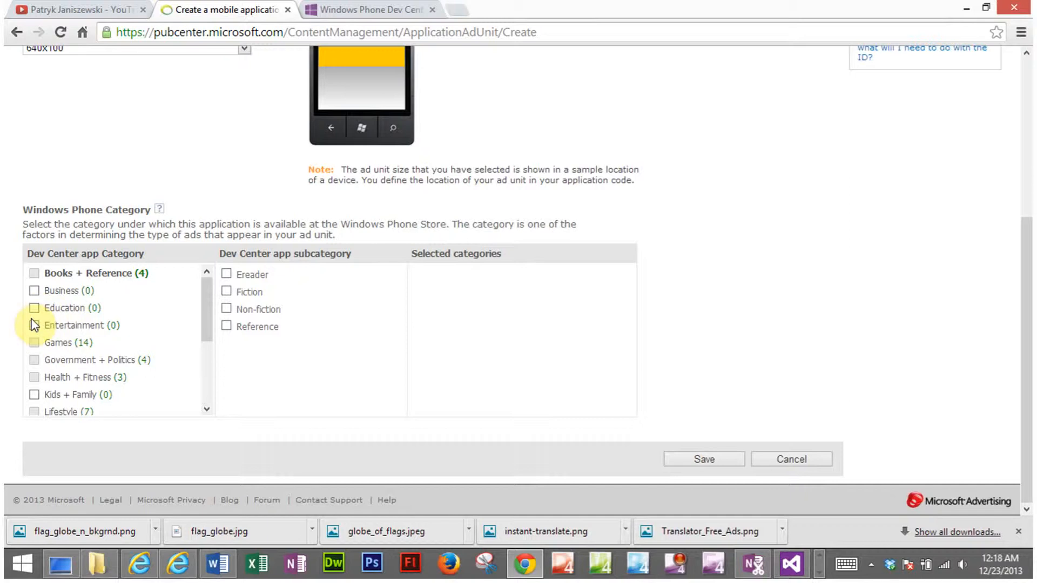
pyautogui.click(34, 325)
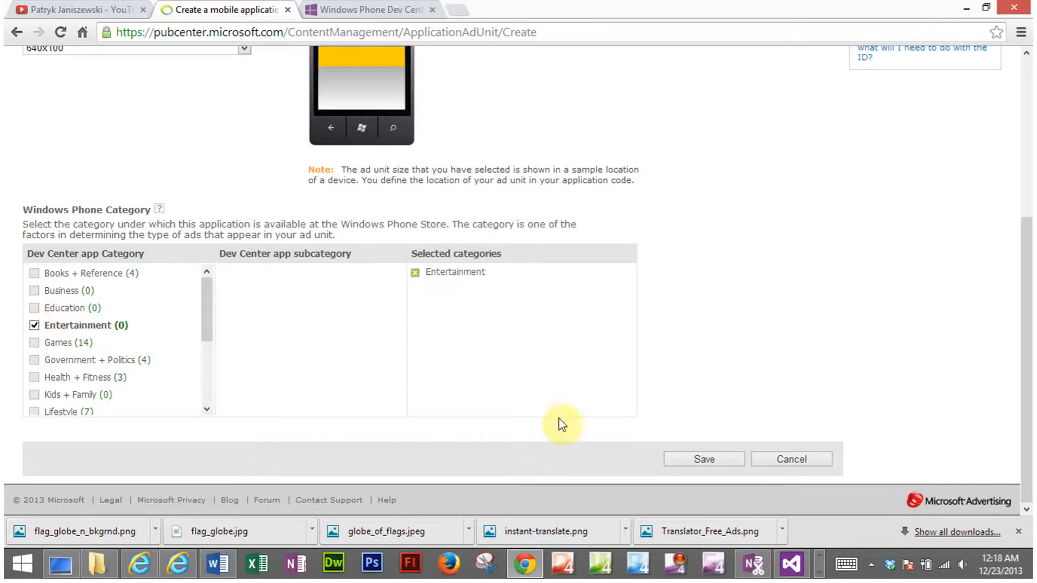
pyautogui.scroll(3)
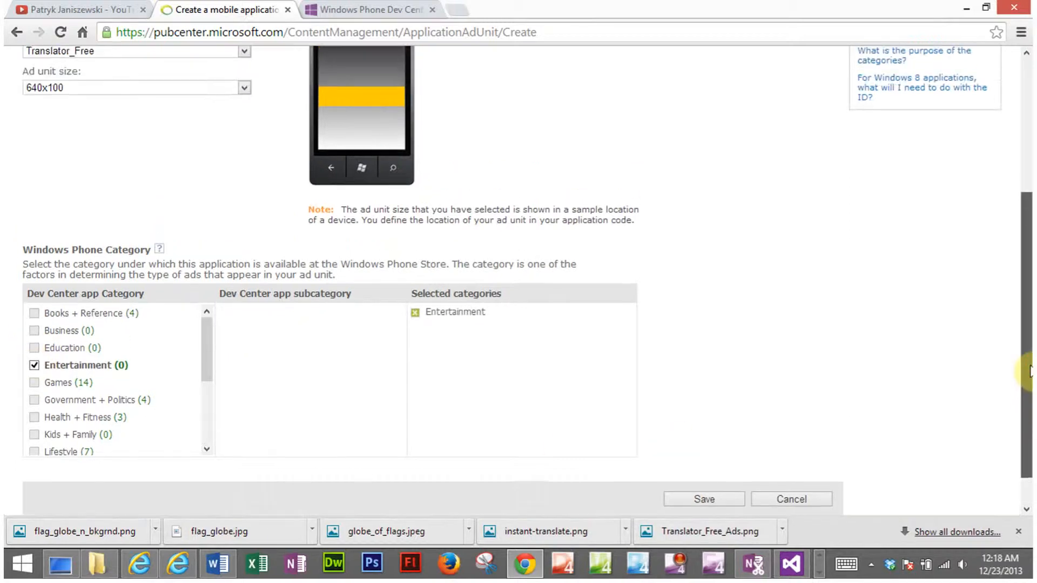
pyautogui.scroll(3)
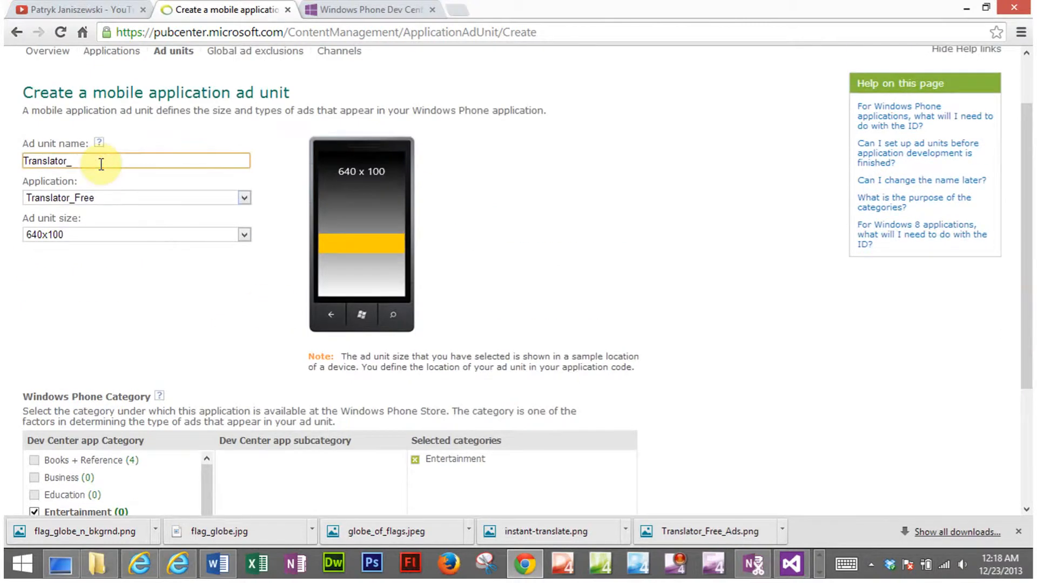
# Complete the ad unit name as Translator_Entertainment
pyautogui.write('Enterta')
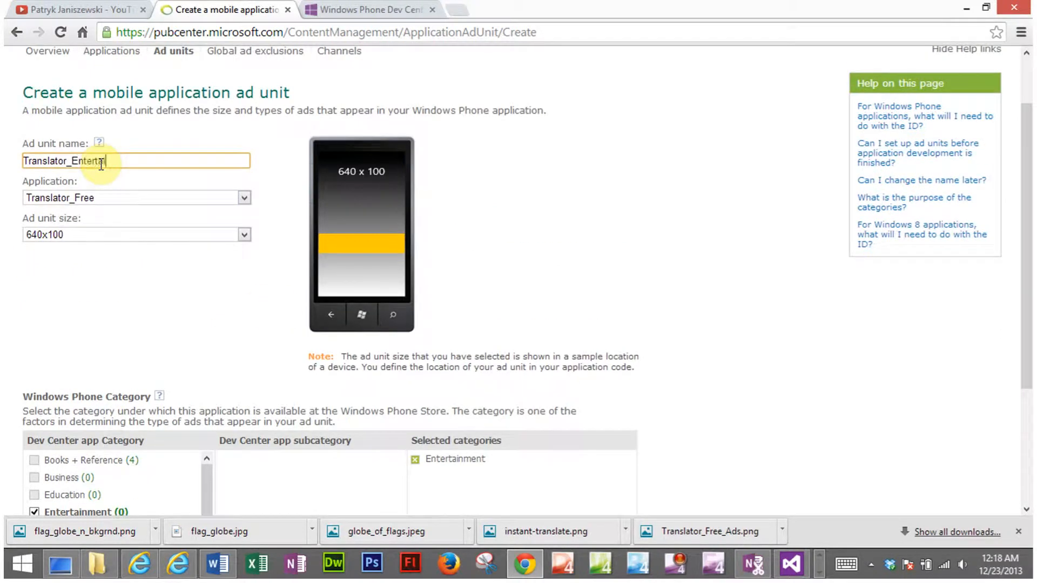
pyautogui.write('ainment')
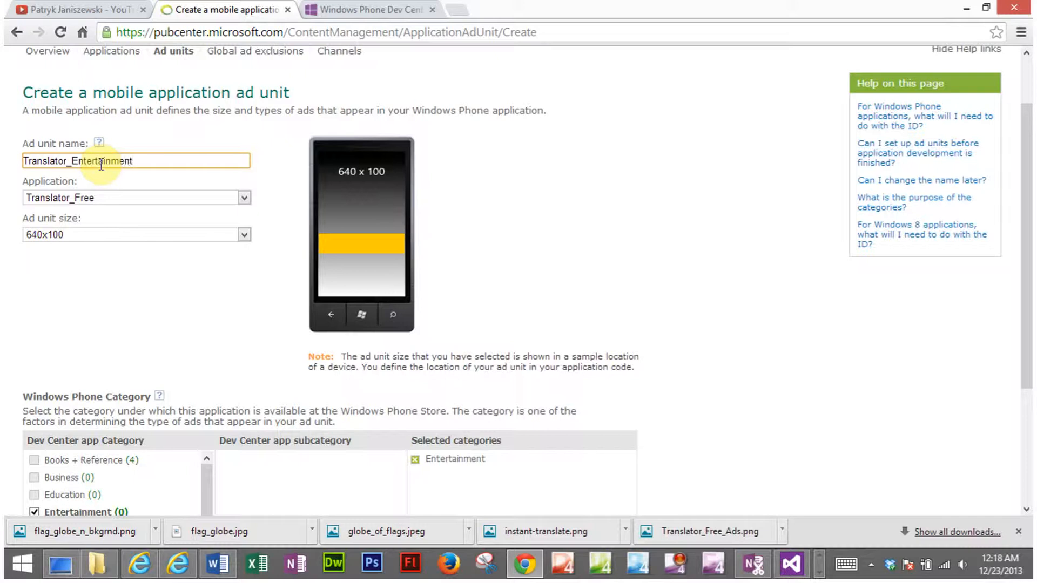
pyautogui.moveTo(117, 179)
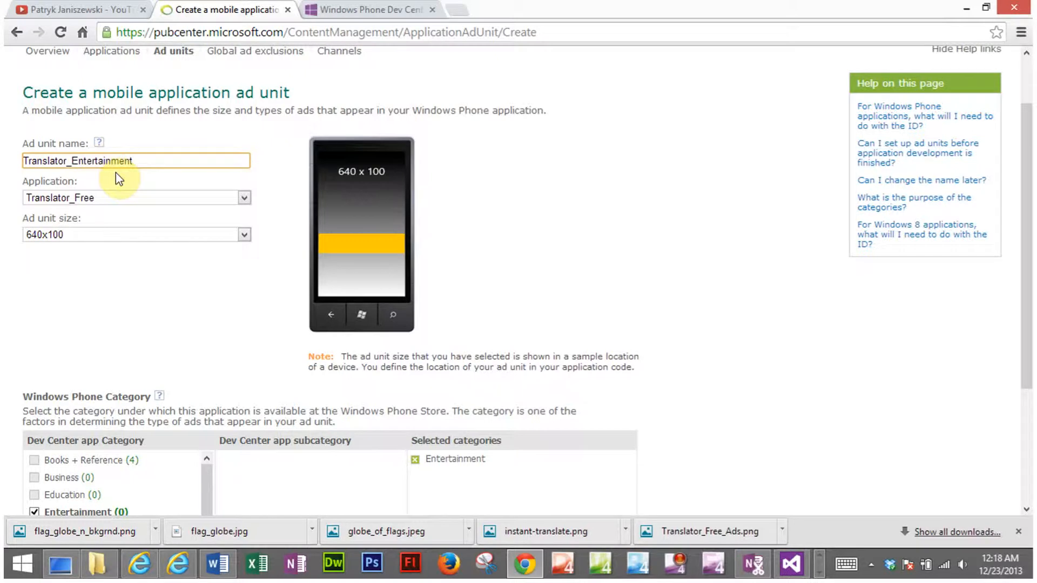
pyautogui.moveTo(205, 204)
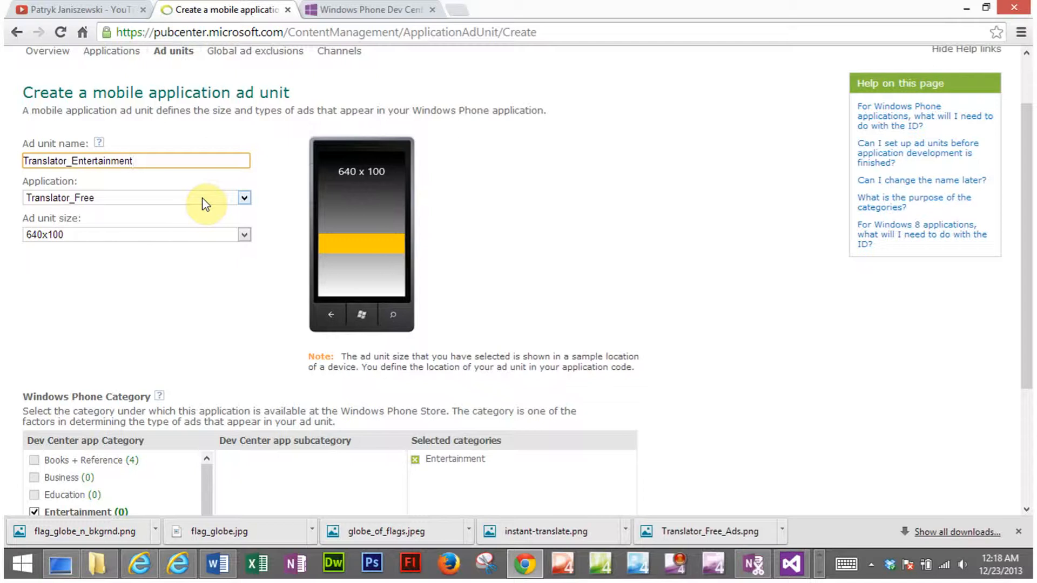
pyautogui.moveTo(188, 141)
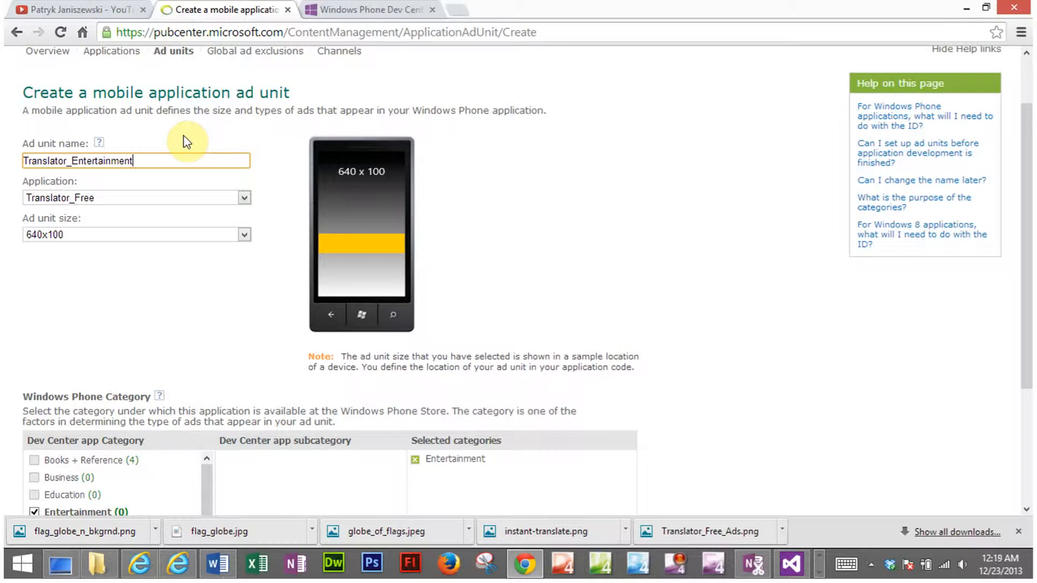
pyautogui.moveTo(239, 213)
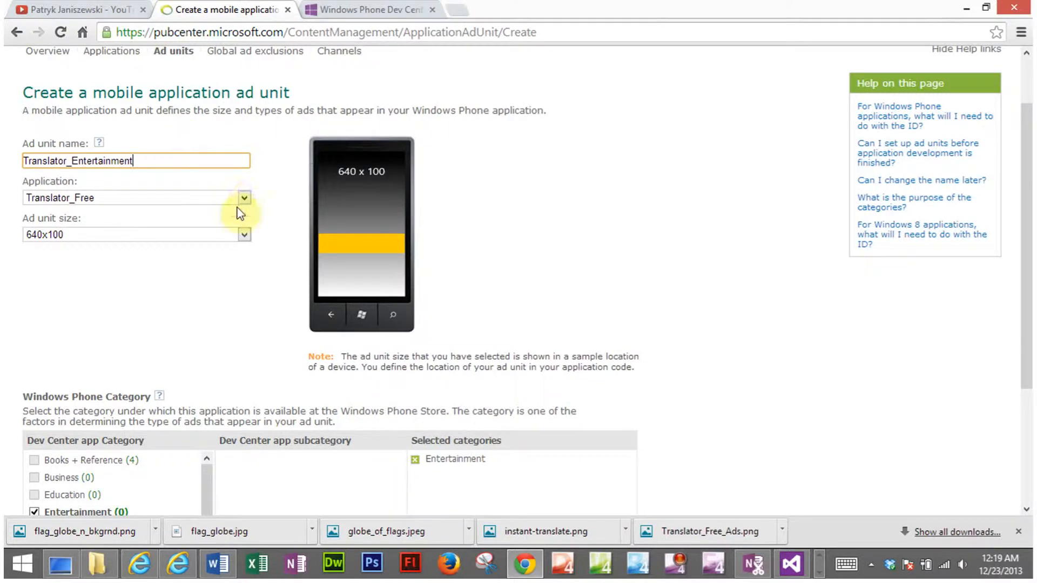
# Change the ad unit size from 640x100 to 480x80 XX-Large banner
pyautogui.click(244, 235)
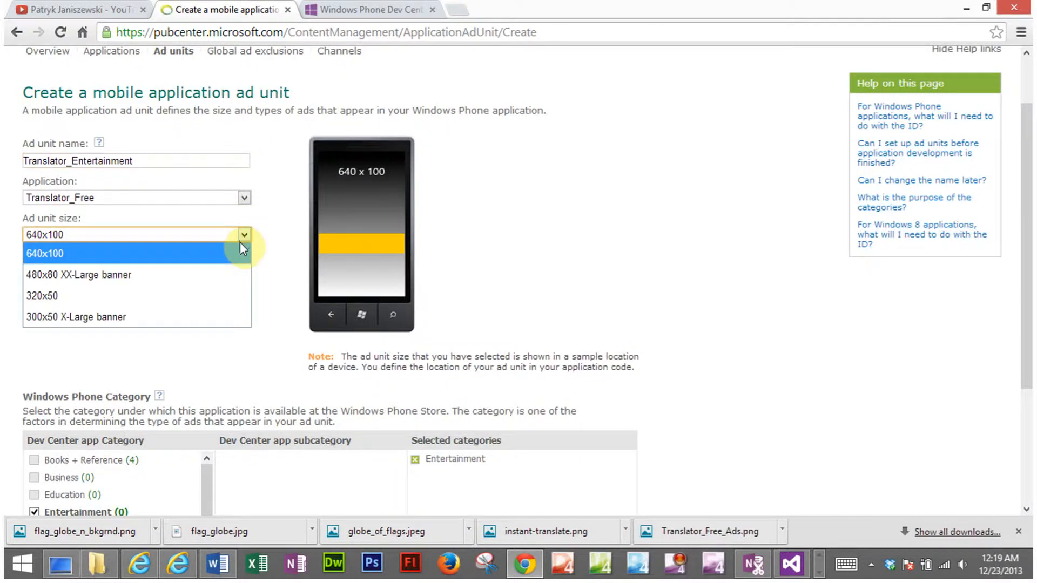
pyautogui.click(78, 274)
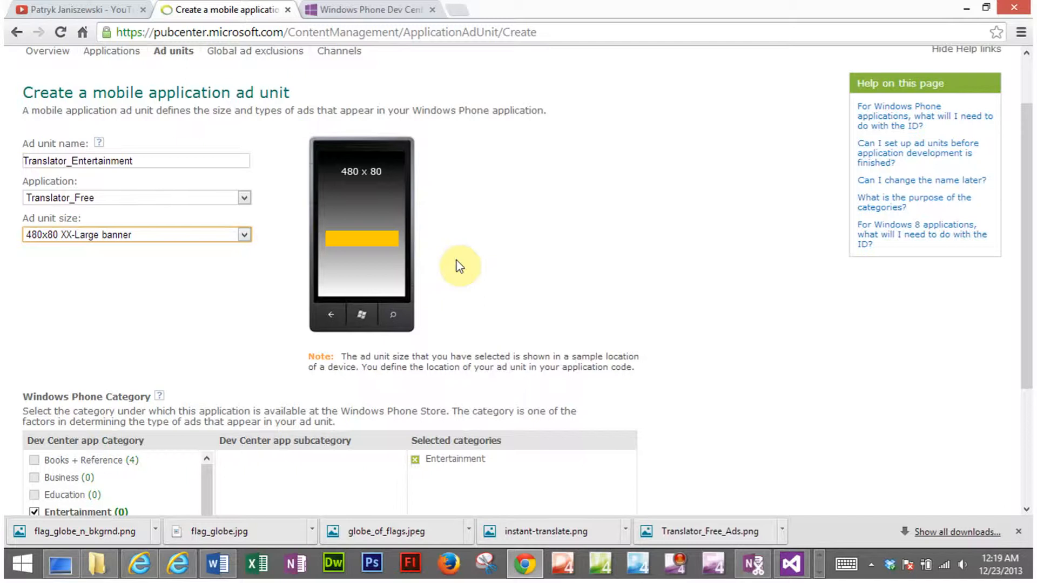
pyautogui.moveTo(337, 195)
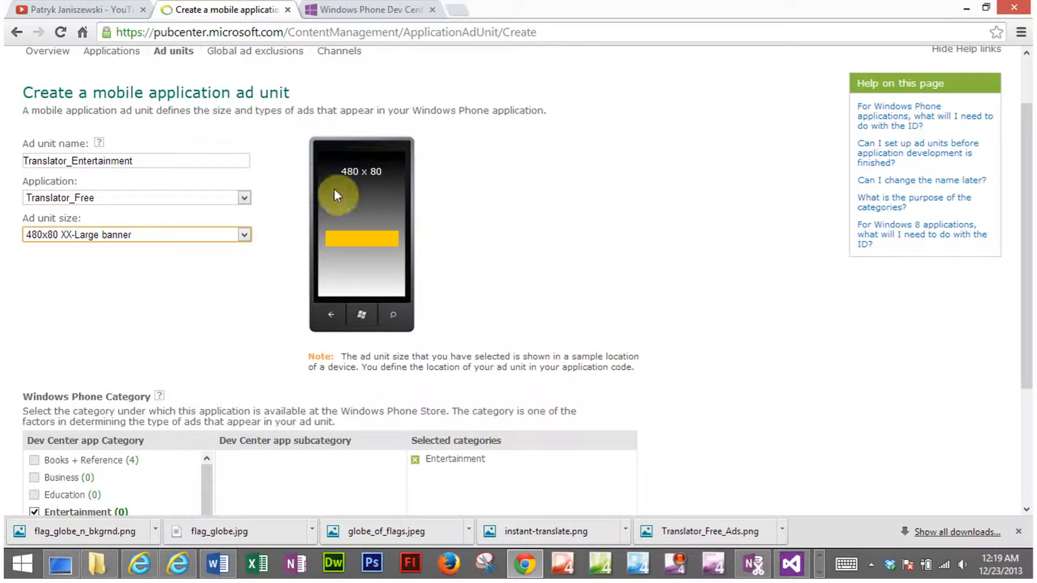
pyautogui.moveTo(372, 200)
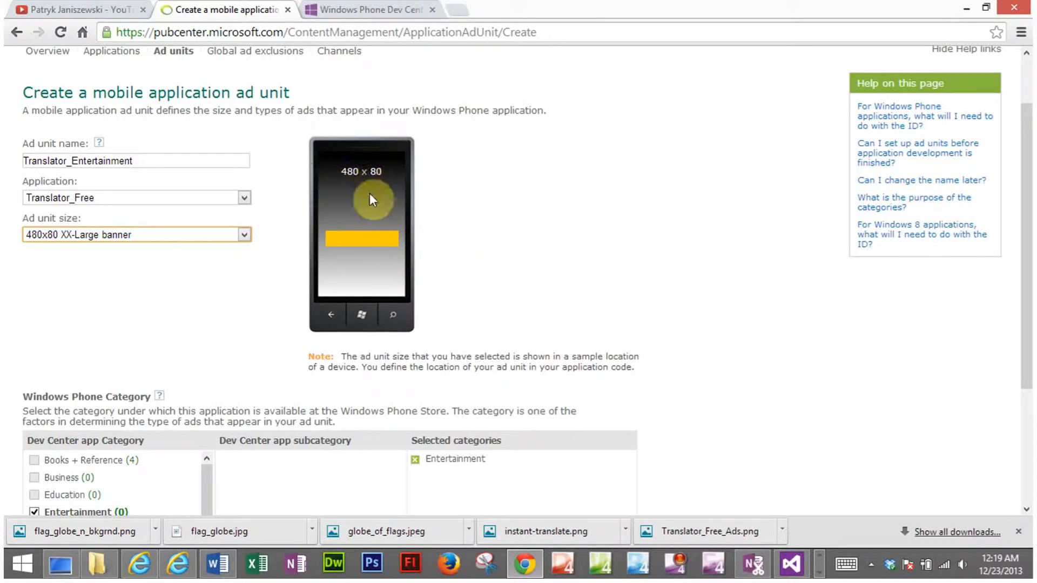
pyautogui.moveTo(344, 257)
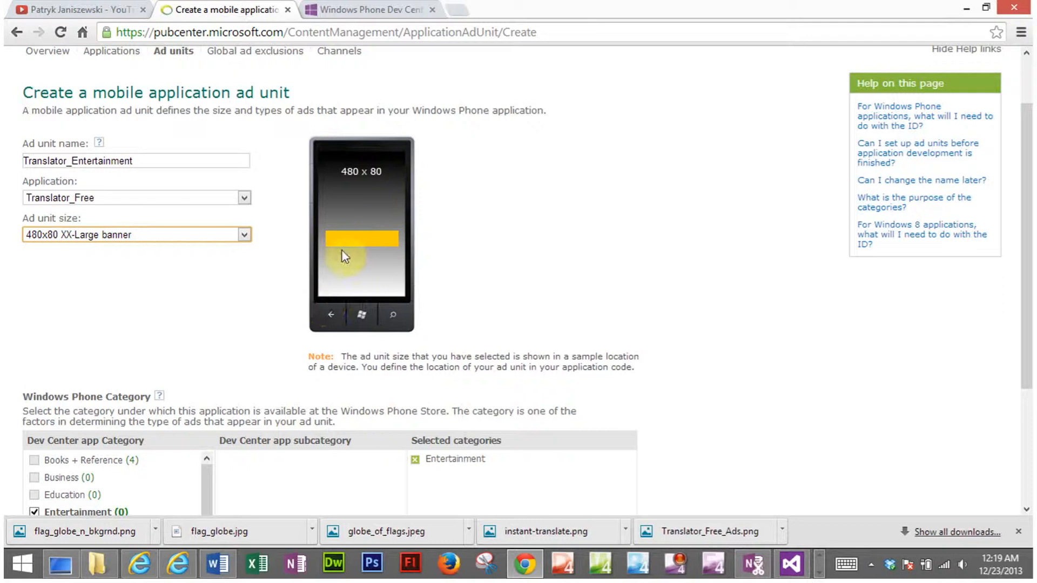
pyautogui.moveTo(393, 243)
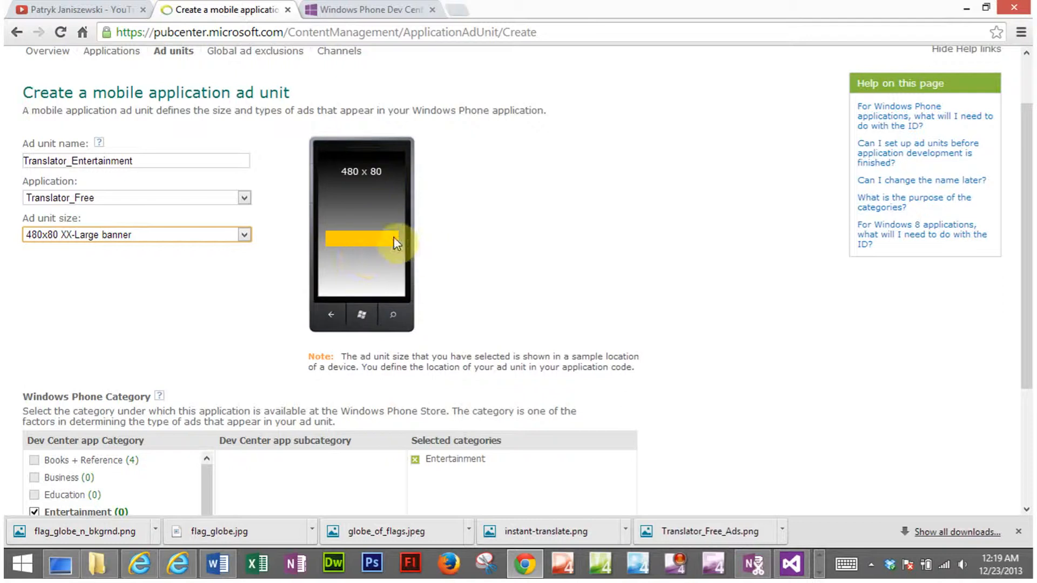
pyautogui.moveTo(371, 254)
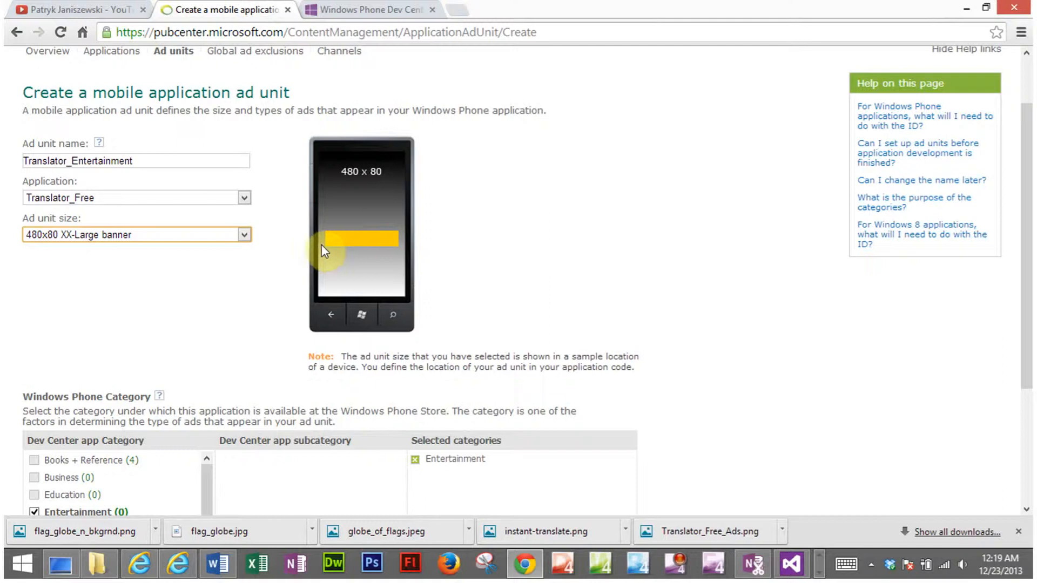
pyautogui.moveTo(350, 243)
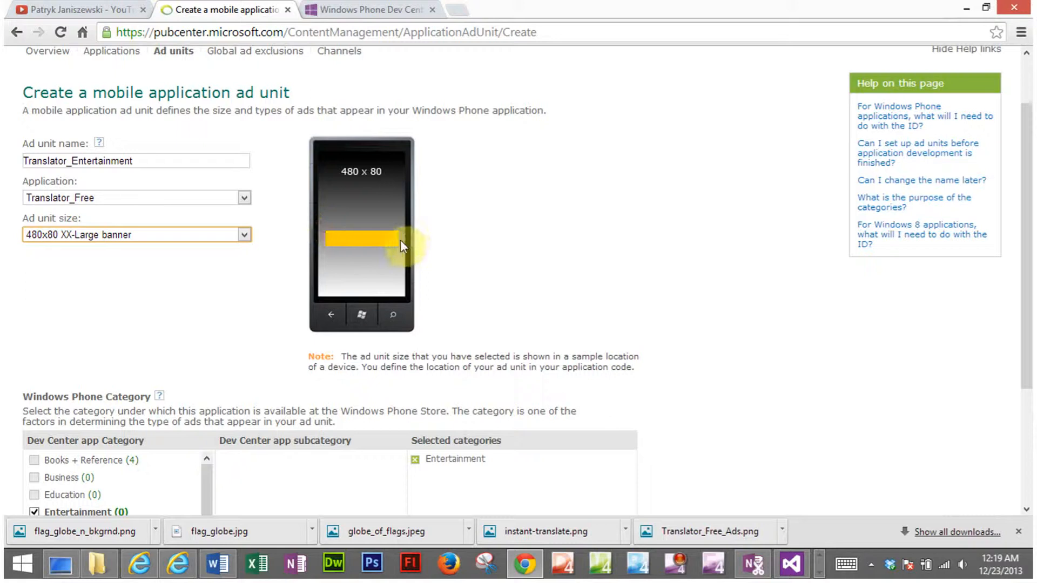
pyautogui.moveTo(336, 254)
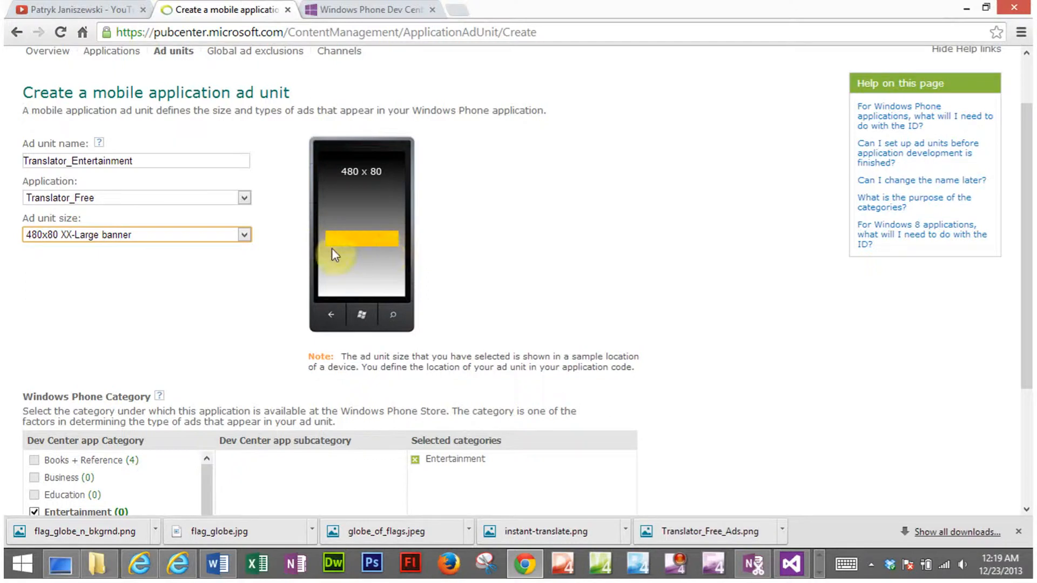
pyautogui.moveTo(354, 291)
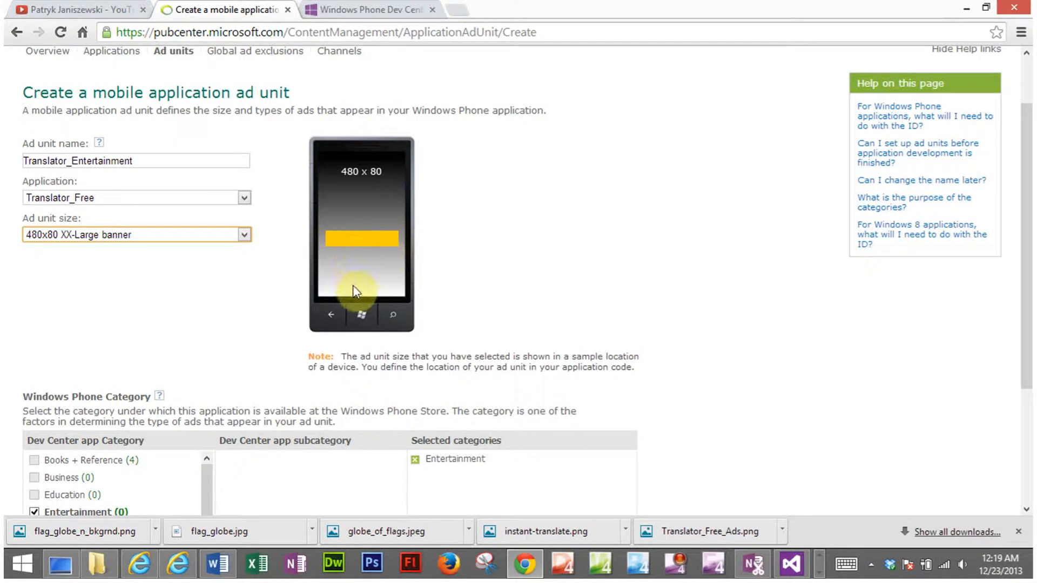
pyautogui.moveTo(364, 307)
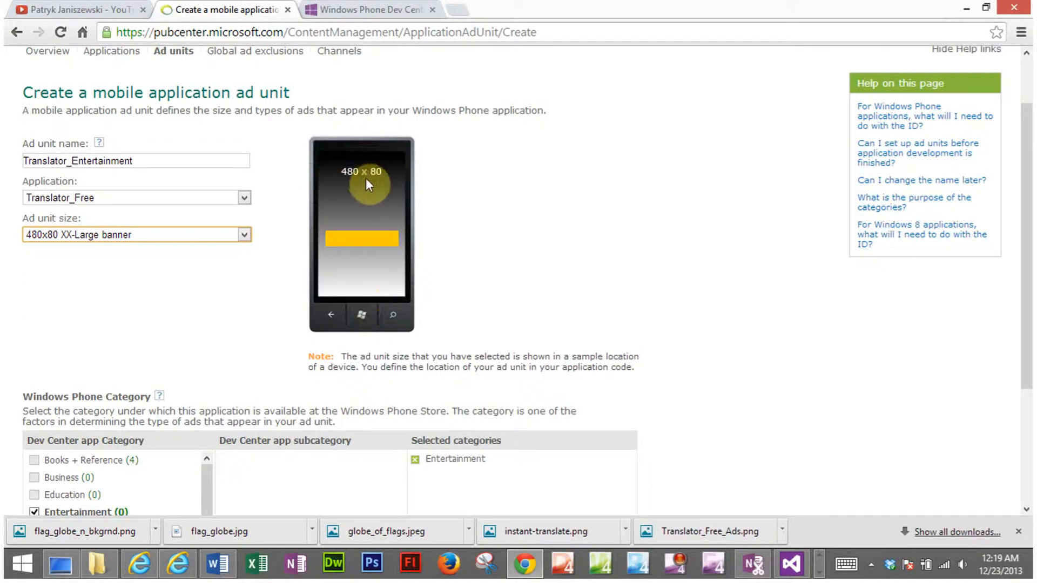
pyautogui.moveTo(382, 192)
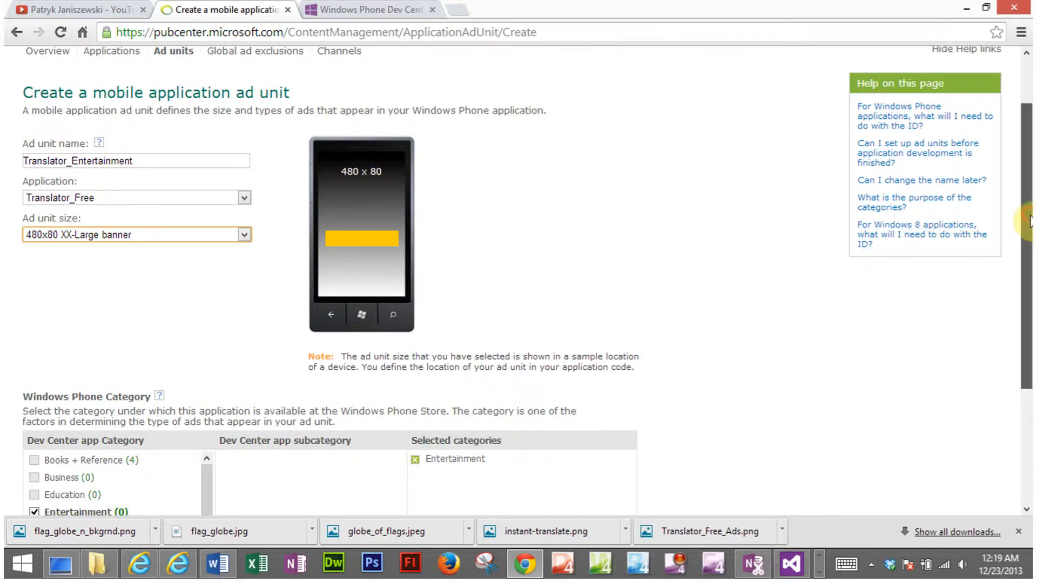
# Save the Translator_Entertainment ad unit, showing its application ID and ad unit ID 10337332
pyautogui.scroll(-3)
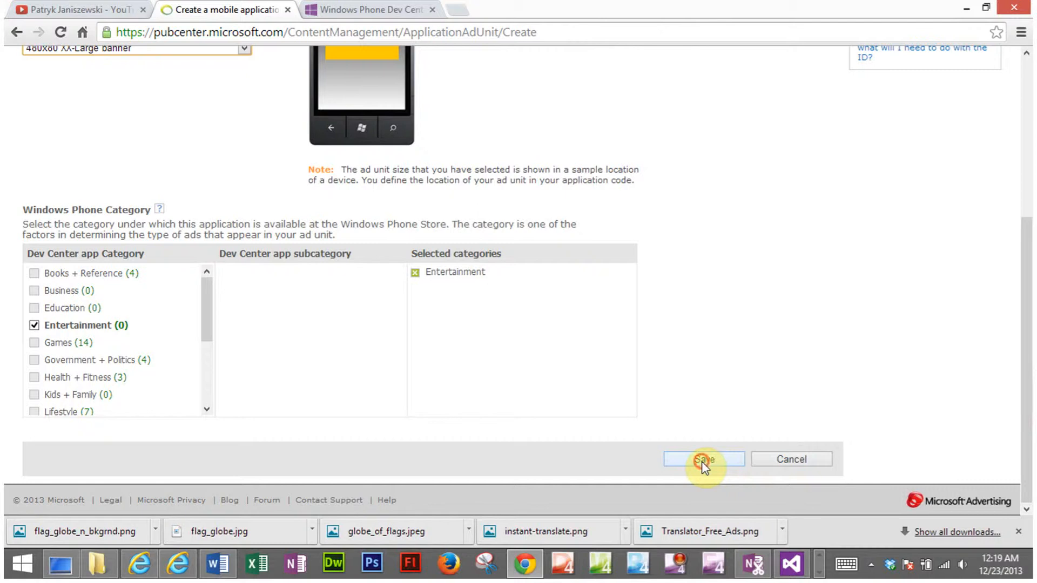
pyautogui.click(704, 460)
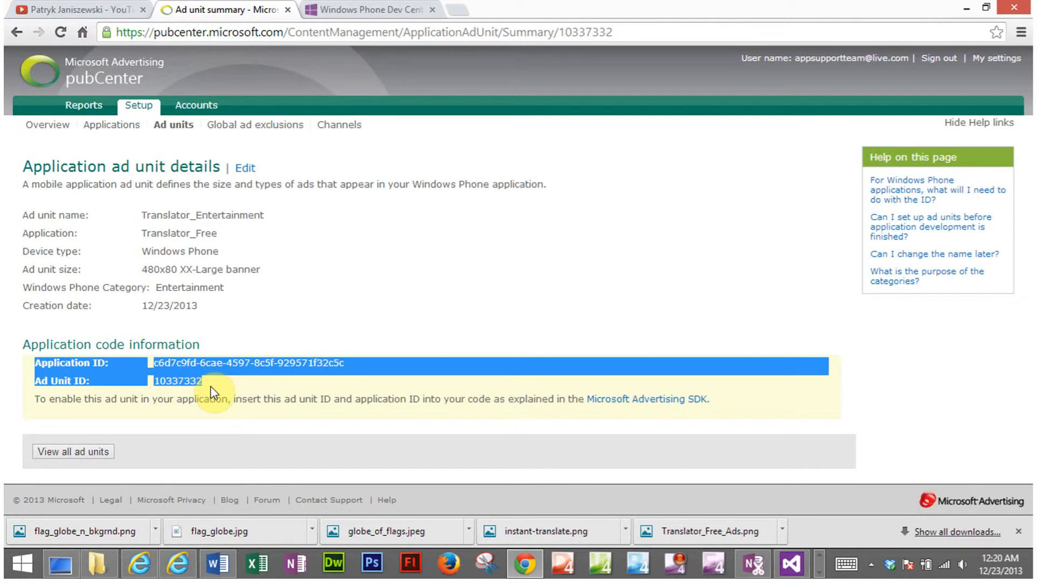
pyautogui.moveTo(362, 297)
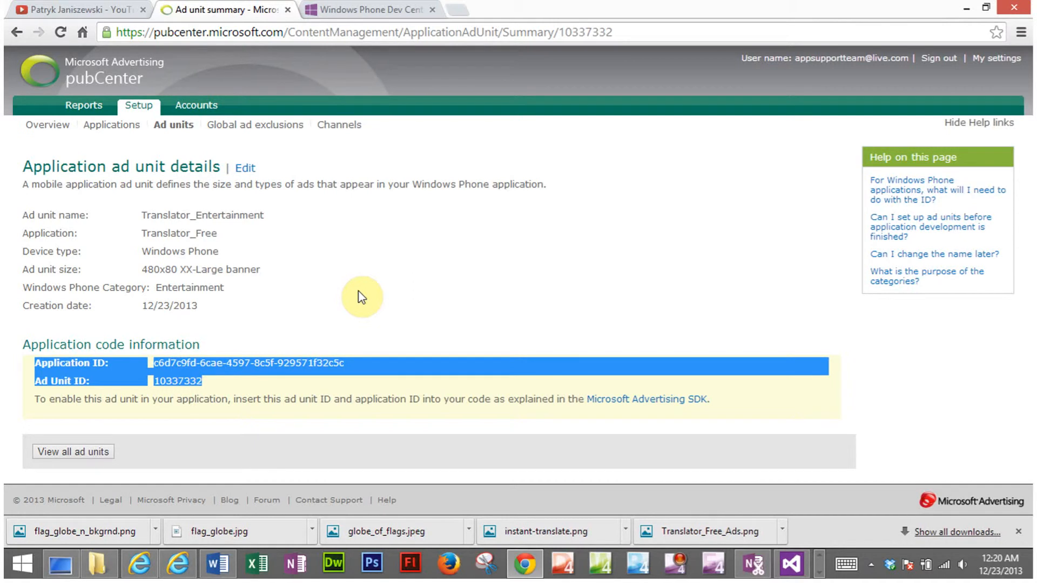
pyautogui.moveTo(609, 6)
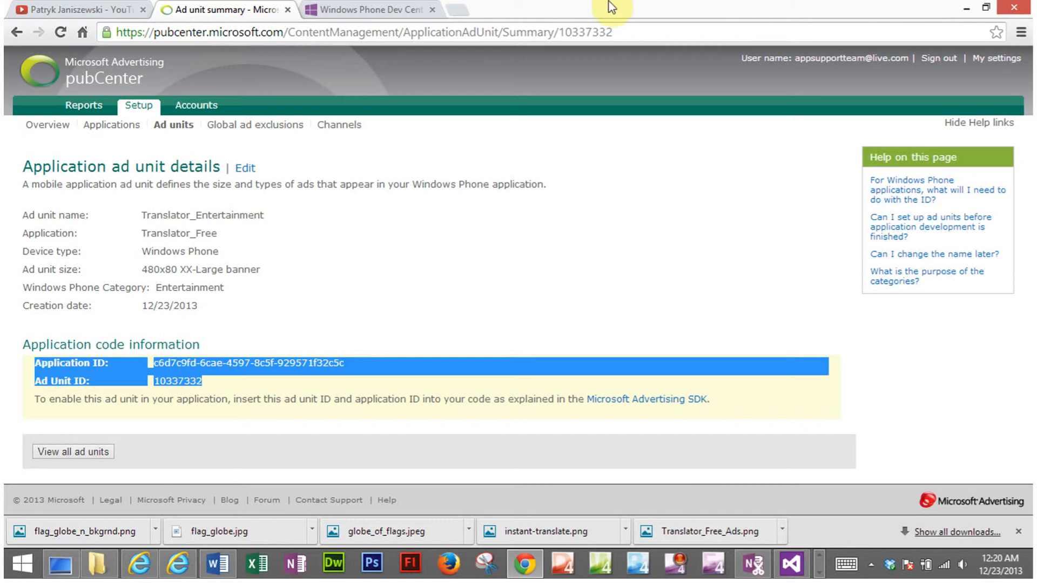